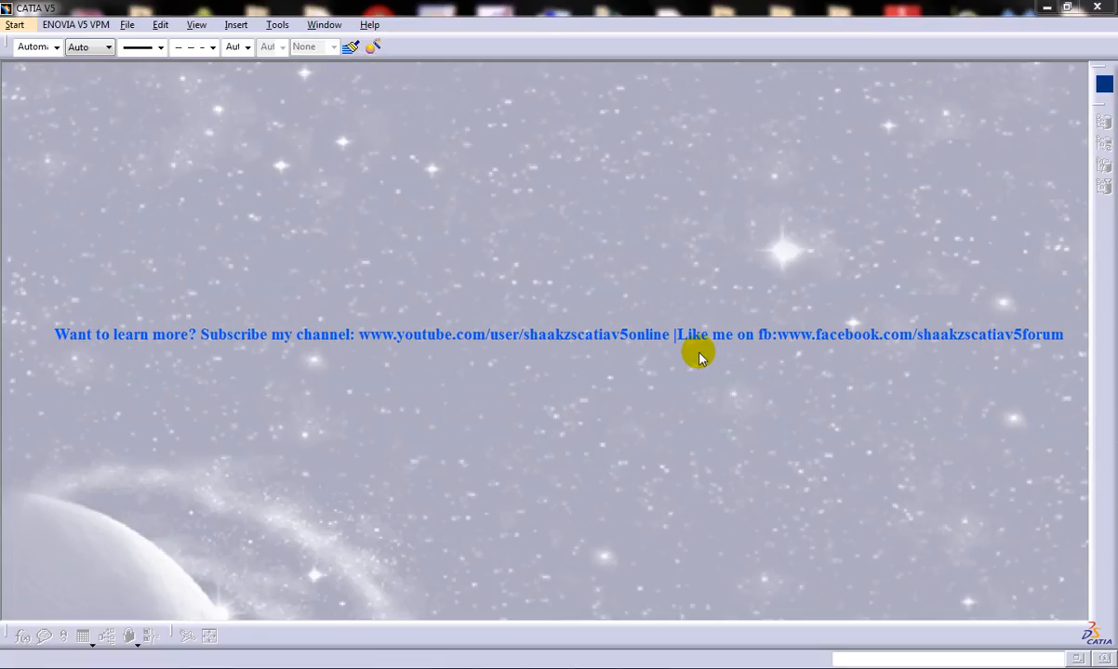
{"action": "mouse_move", "coordinate": [275, 150]}
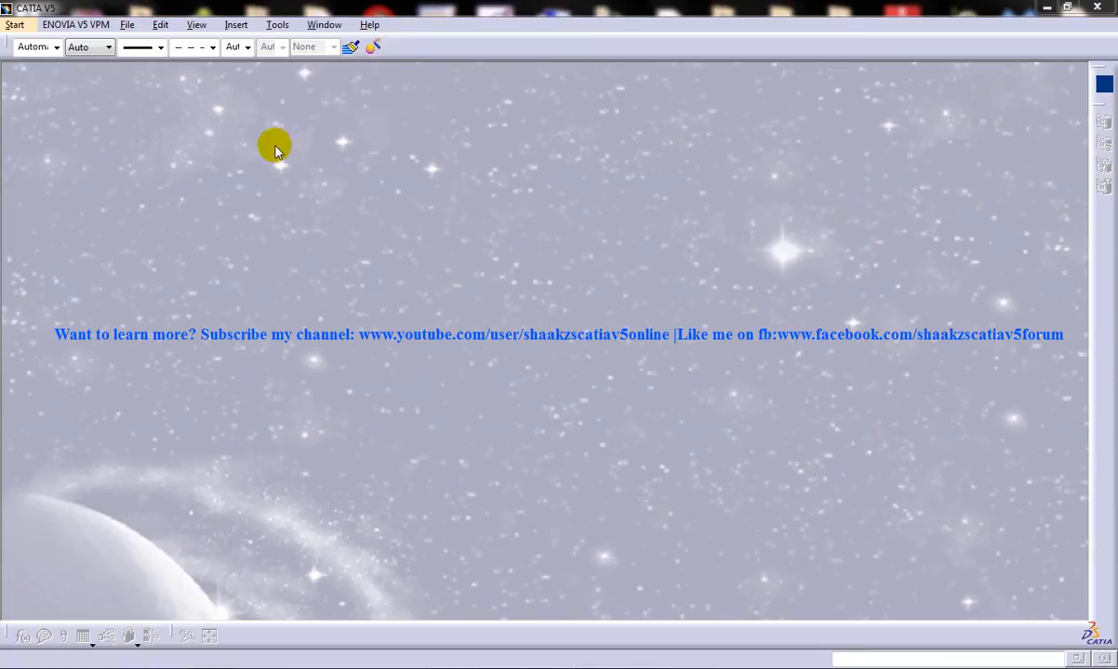
{"action": "mouse_move", "coordinate": [134, 38]}
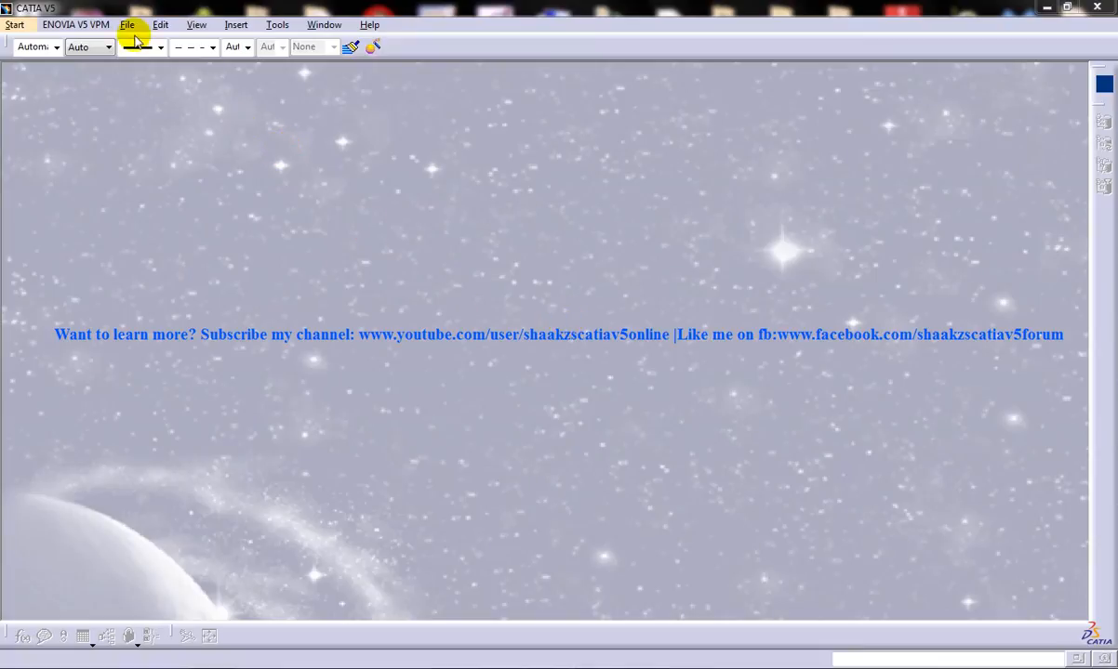
Show the File menu with the recently opened files list.
{"action": "left_click", "coordinate": [127, 24]}
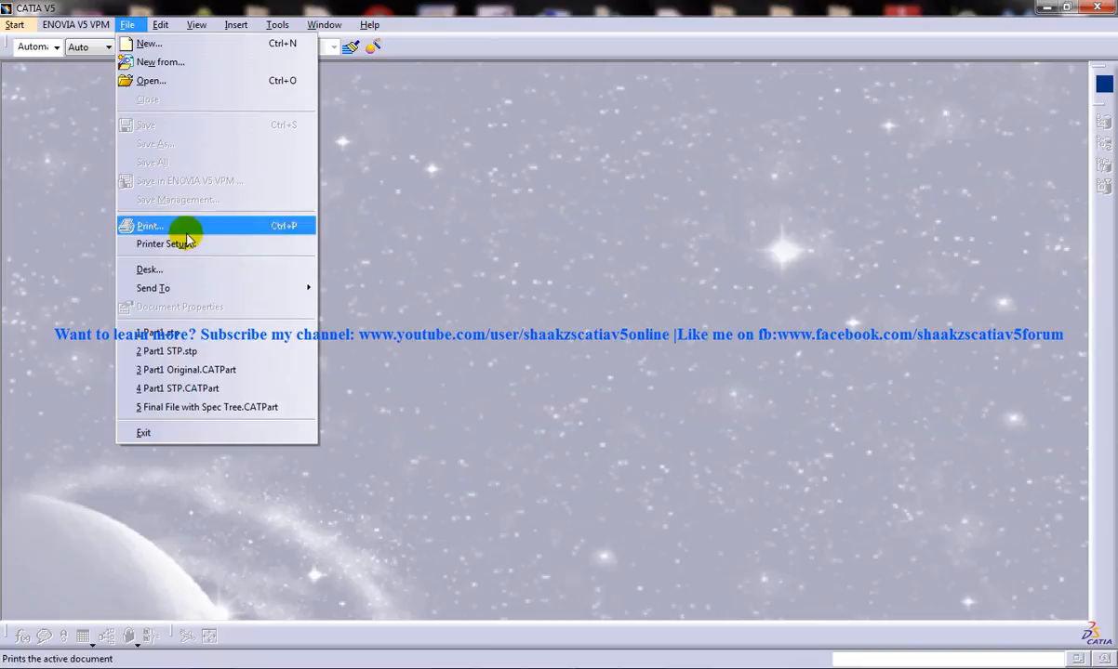
{"action": "mouse_move", "coordinate": [208, 335]}
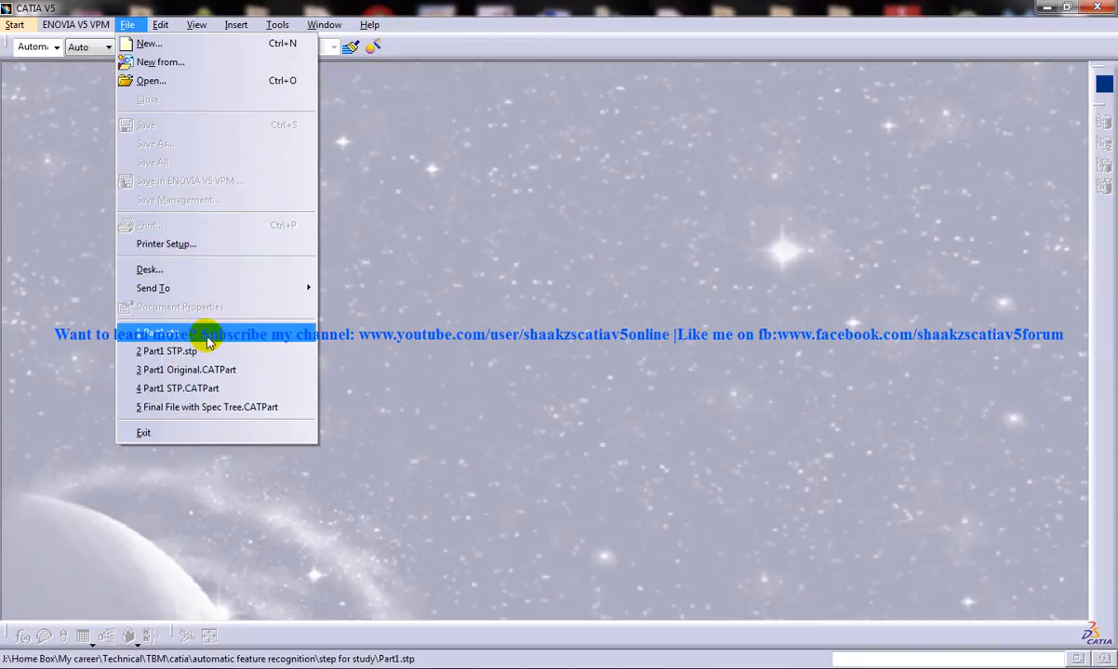
{"action": "mouse_move", "coordinate": [205, 351]}
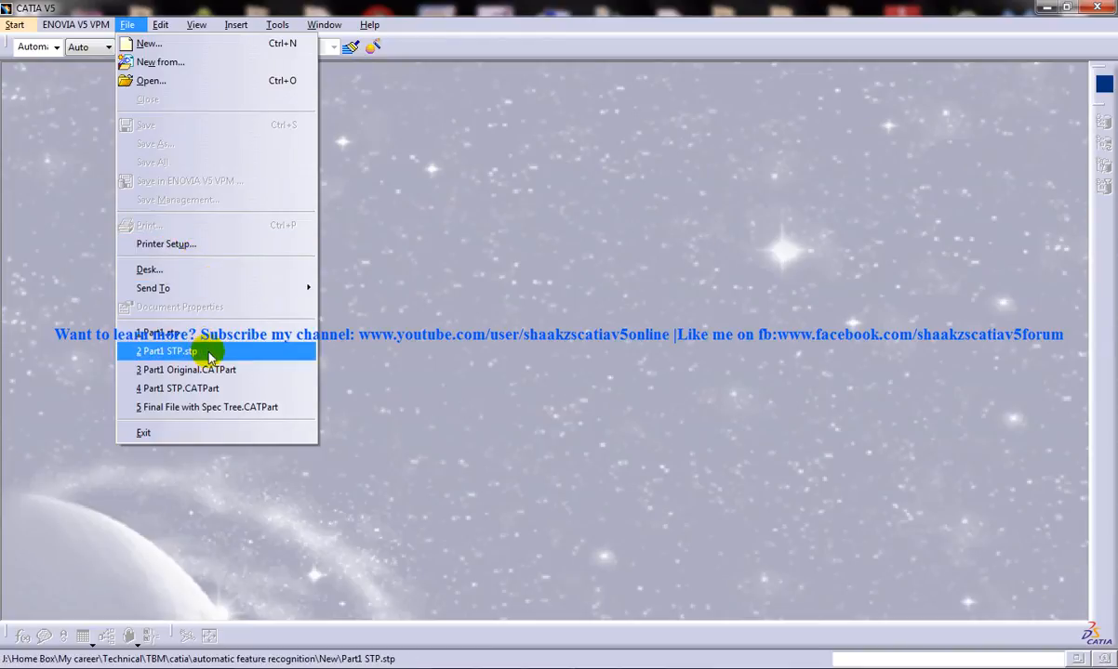
Reopen Part1 STP.stp from the recent files and dismiss the transfer report.
{"action": "left_click", "coordinate": [170, 351]}
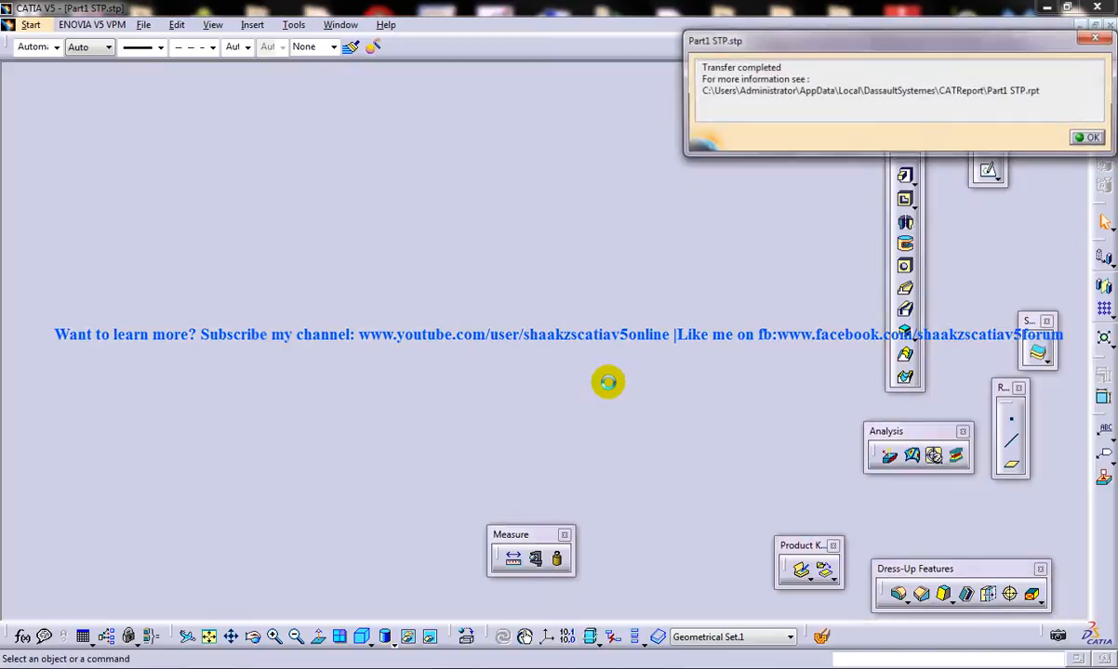
{"action": "left_click", "coordinate": [1086, 138]}
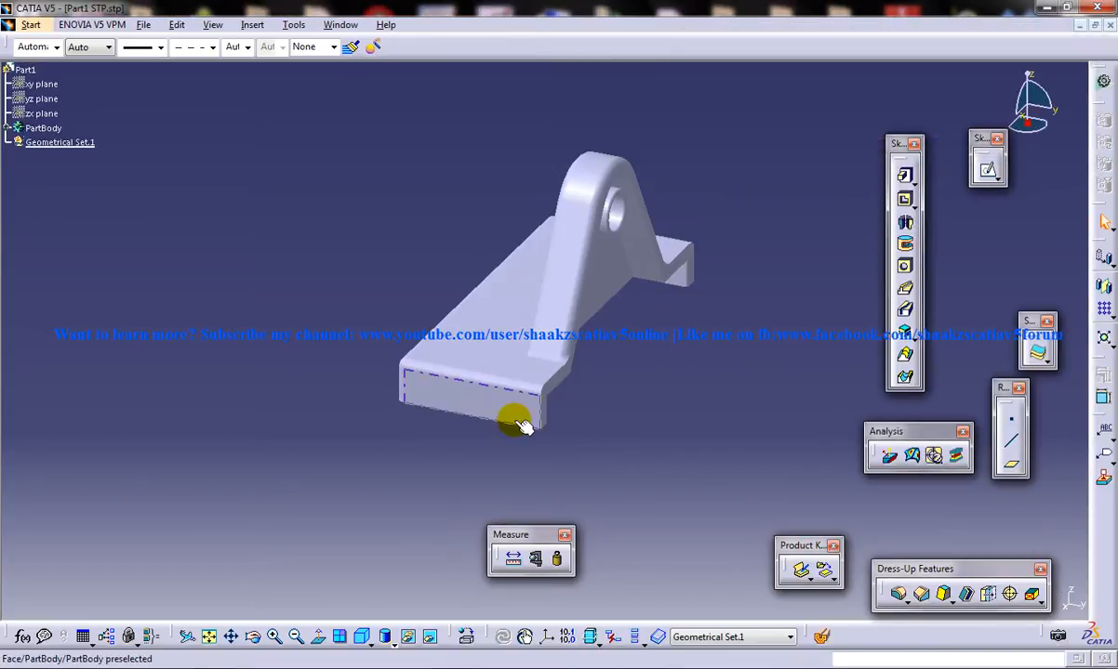
Orbit the imported bracket to inspect its base and top, then clear the selection.
{"action": "left_click_drag", "start_coordinate": [521, 424], "coordinate": [735, 305]}
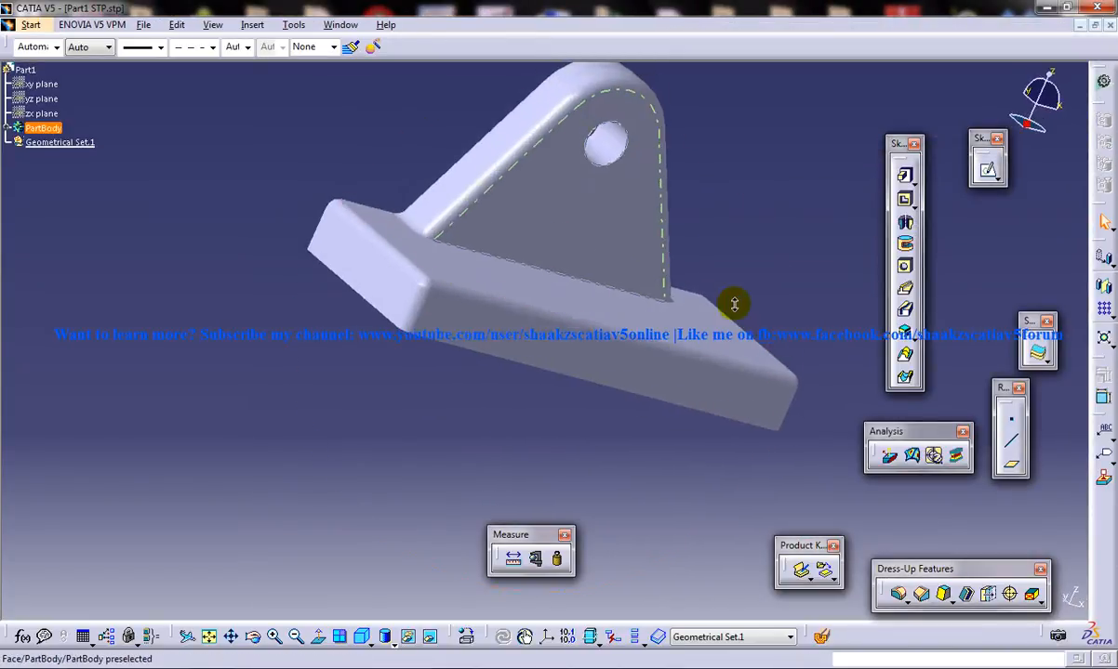
{"action": "left_click_drag", "start_coordinate": [733, 305], "coordinate": [547, 453]}
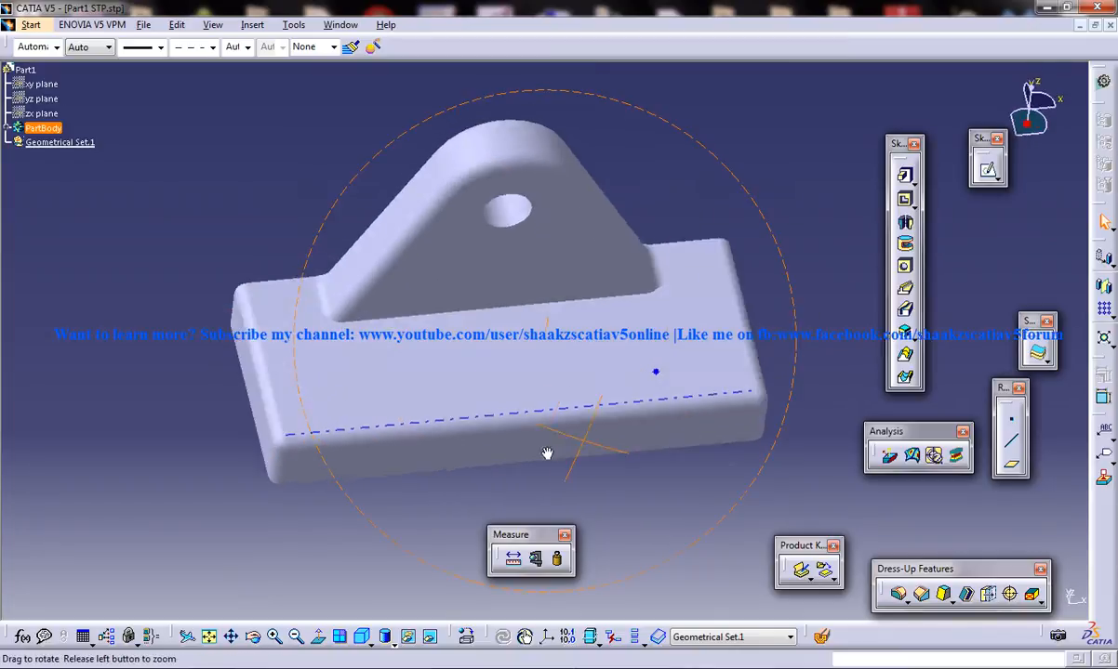
{"action": "left_click_drag", "start_coordinate": [546, 454], "coordinate": [599, 438]}
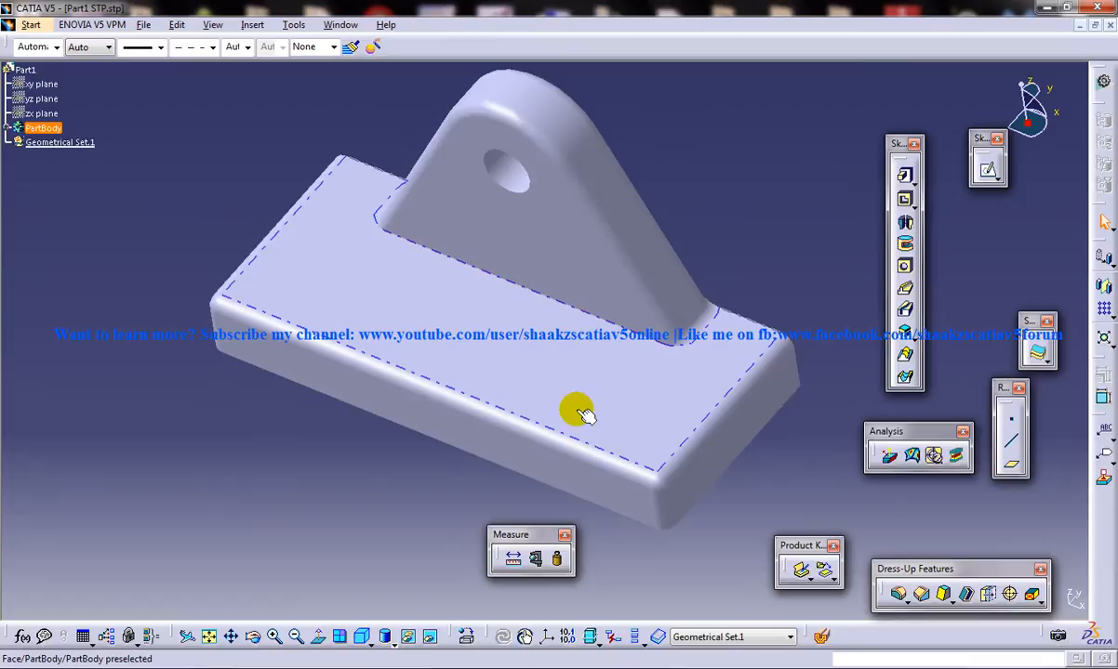
{"action": "mouse_move", "coordinate": [465, 365]}
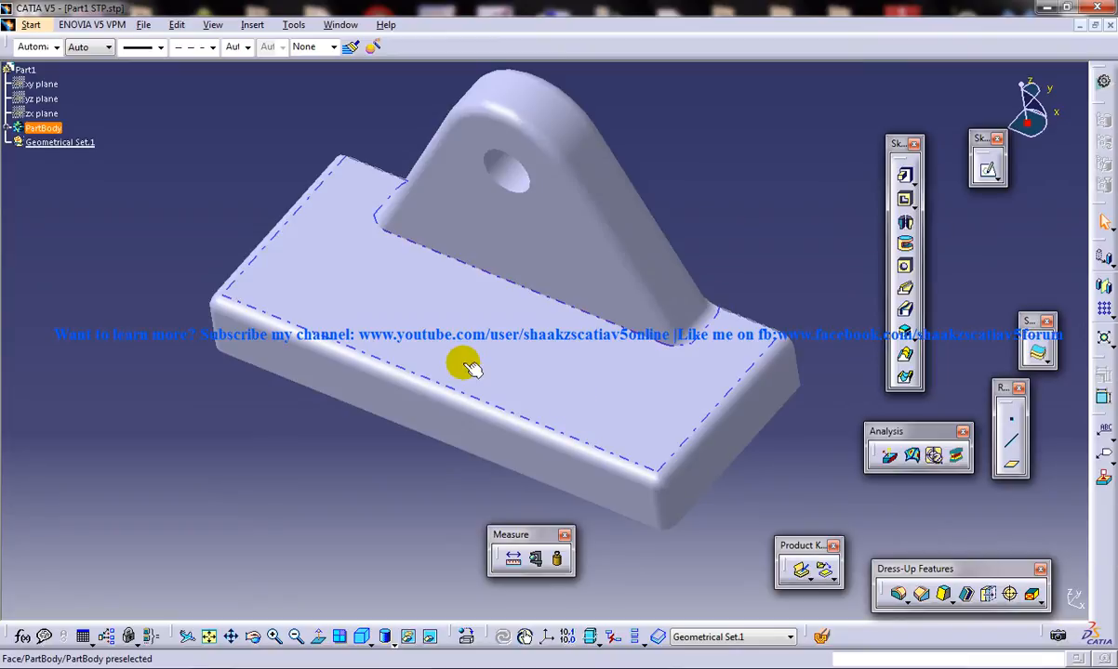
{"action": "left_click", "coordinate": [26, 141]}
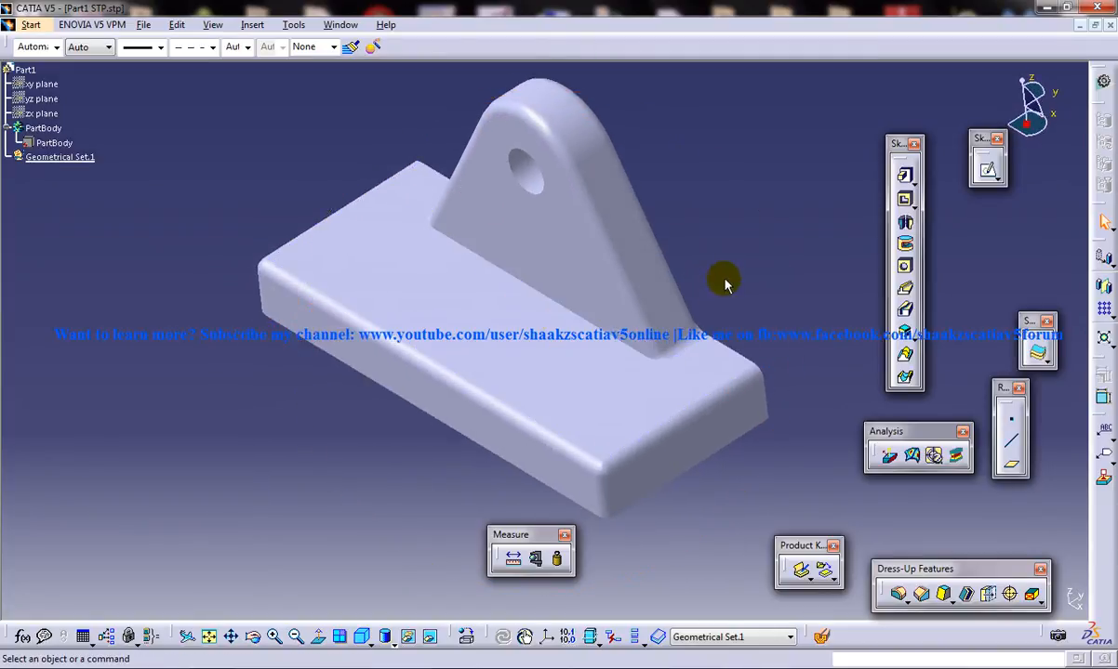
{"action": "mouse_move", "coordinate": [910, 454]}
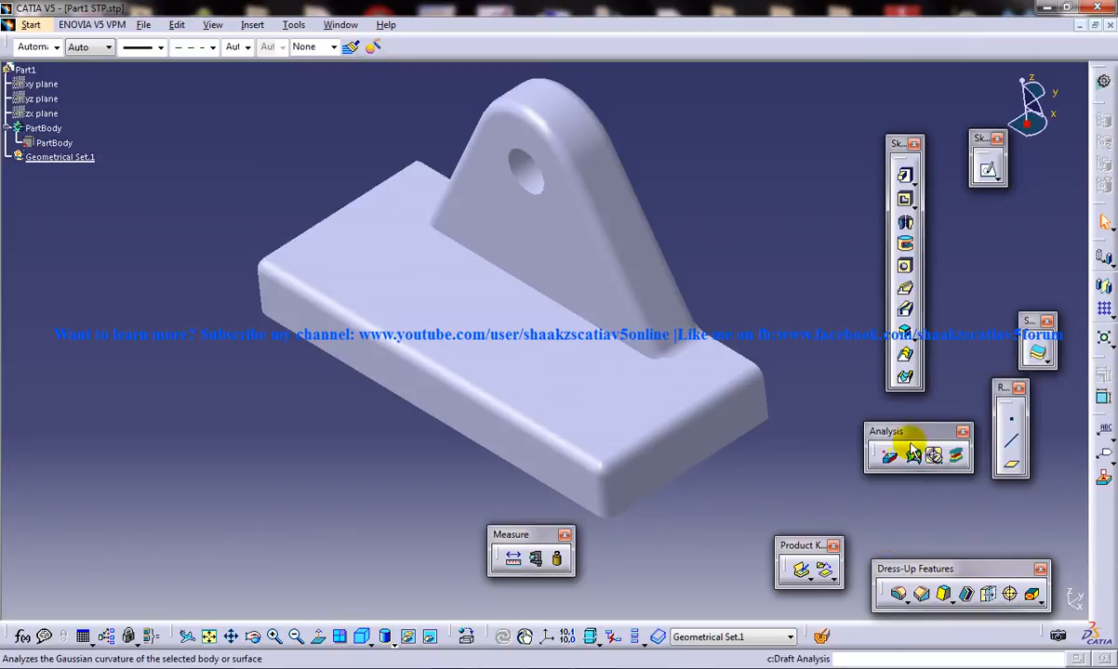
Move the Analysis toolbar aside and enable the PartDesign Feature Recognition toolbar.
{"action": "left_click_drag", "start_coordinate": [885, 431], "coordinate": [785, 246]}
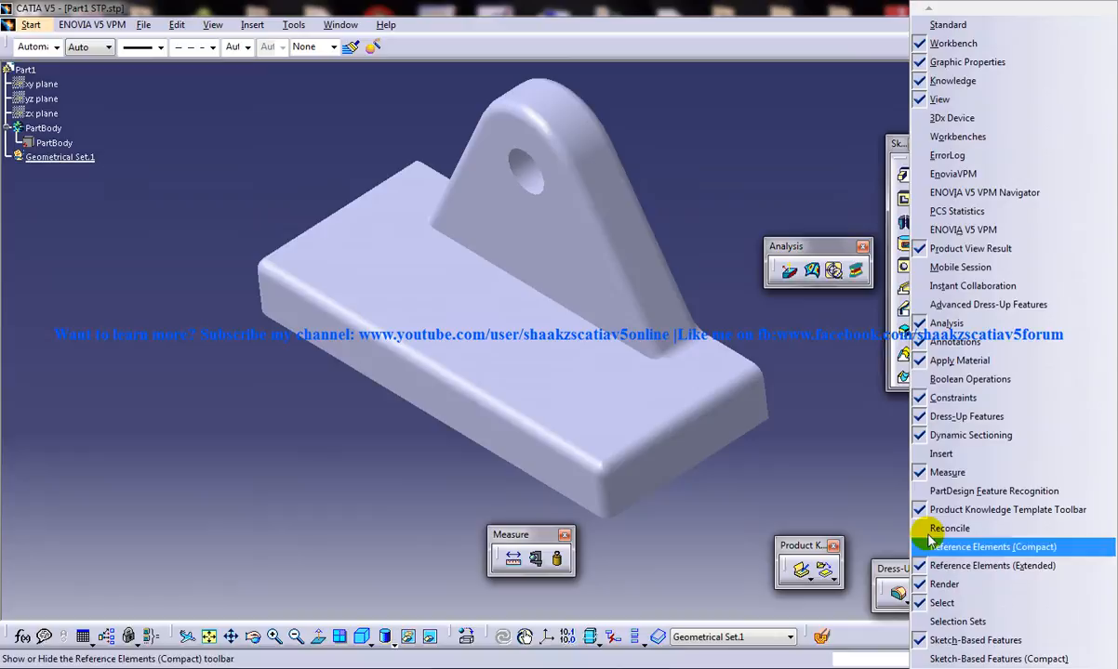
{"action": "mouse_move", "coordinate": [993, 509]}
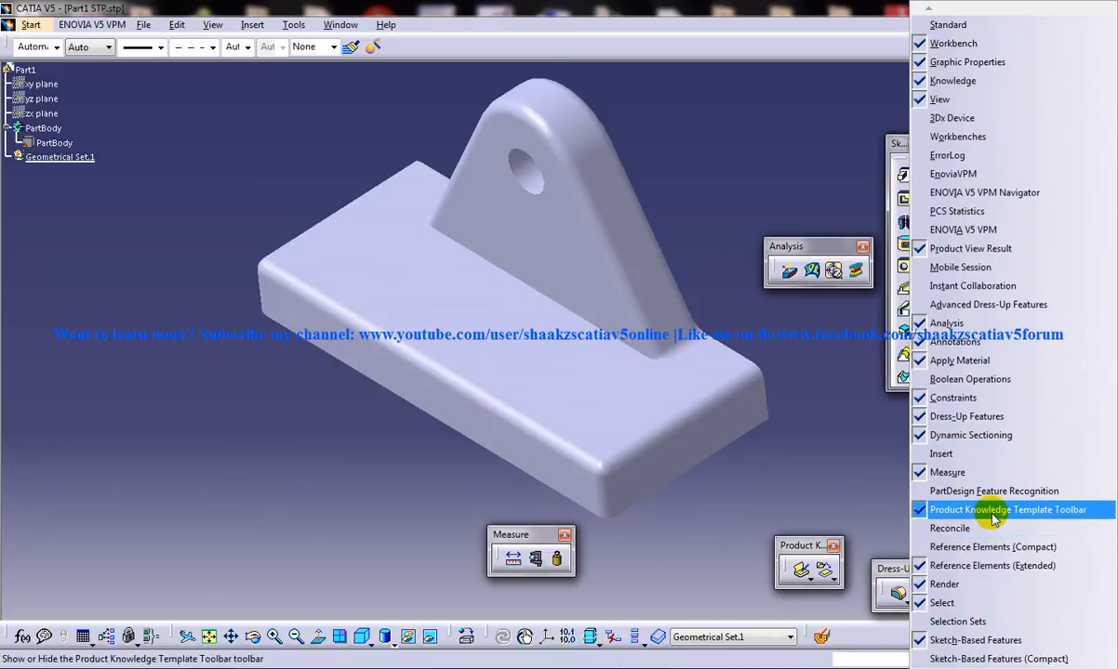
{"action": "mouse_move", "coordinate": [993, 491]}
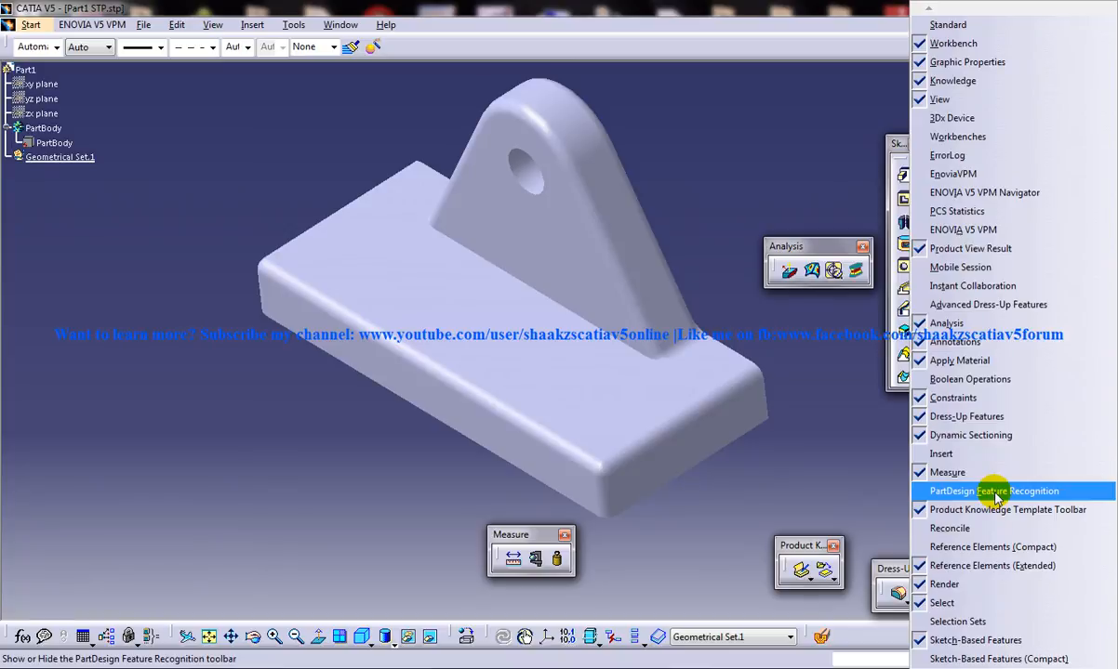
{"action": "left_click", "coordinate": [993, 491]}
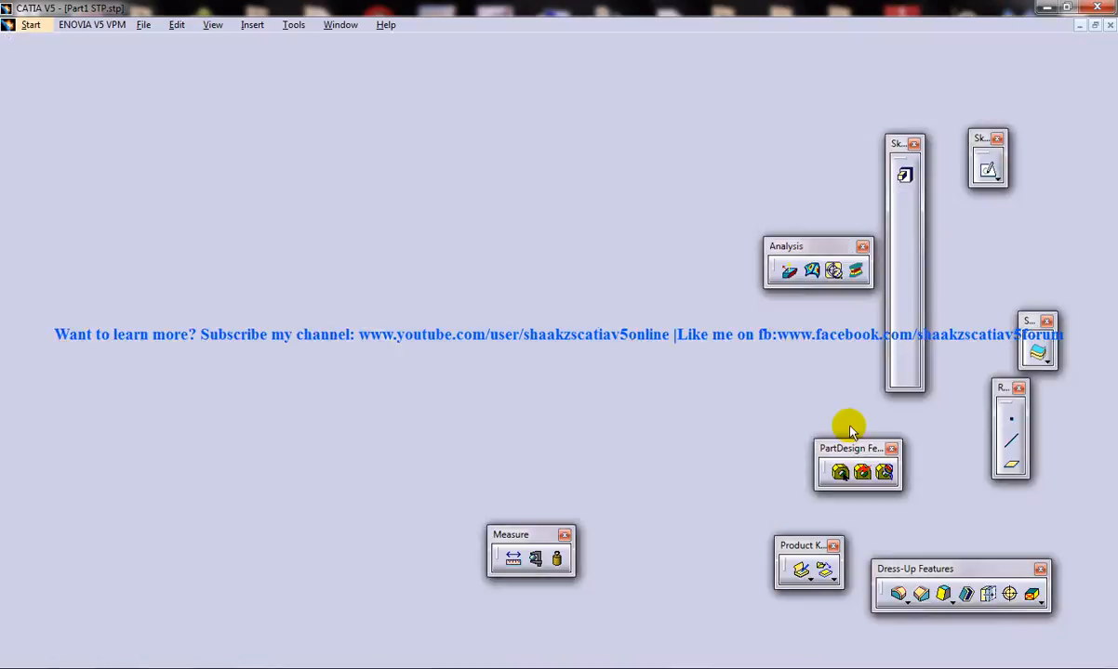
Start Automatic Feature Recognition on the imported solid under PartBody.
{"action": "left_click", "coordinate": [860, 472]}
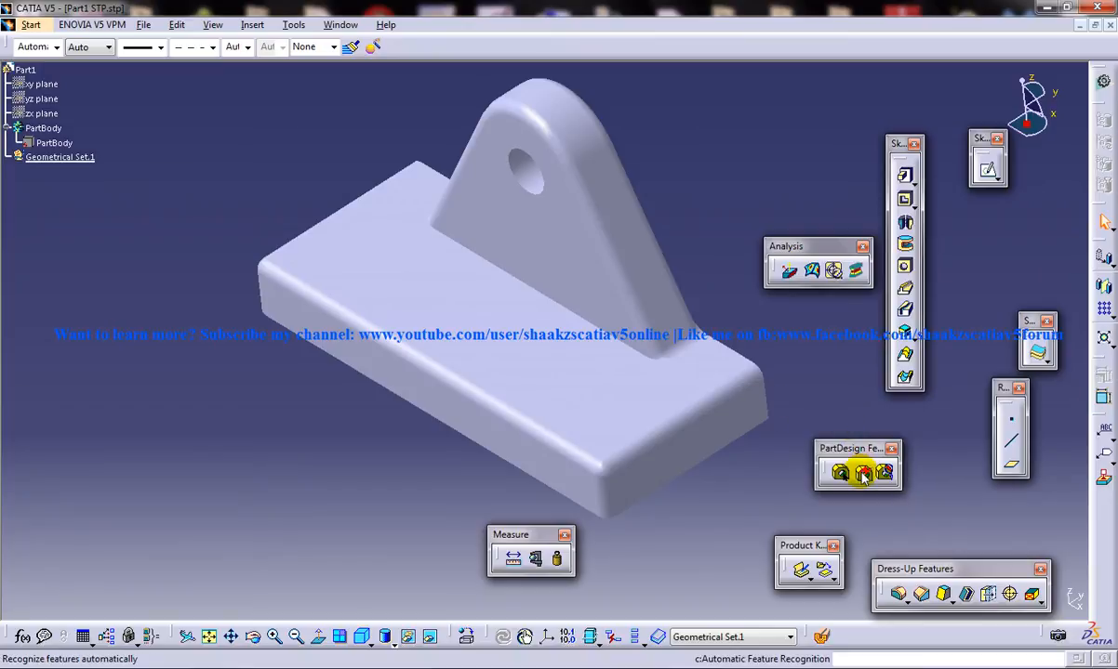
{"action": "mouse_move", "coordinate": [863, 474]}
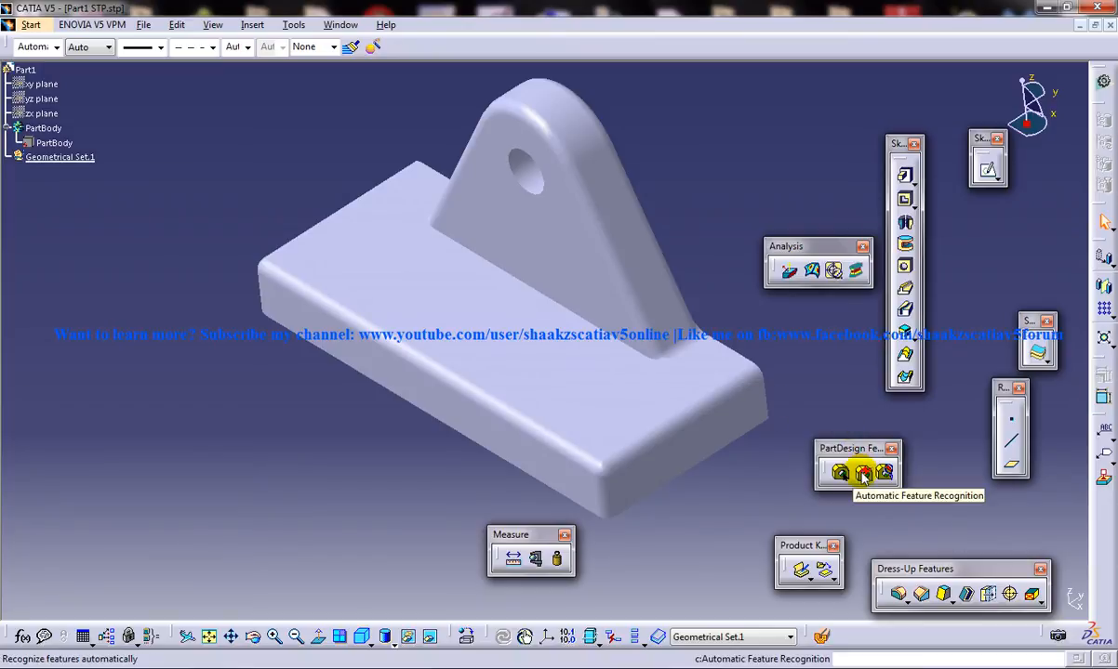
{"action": "left_click", "coordinate": [863, 474]}
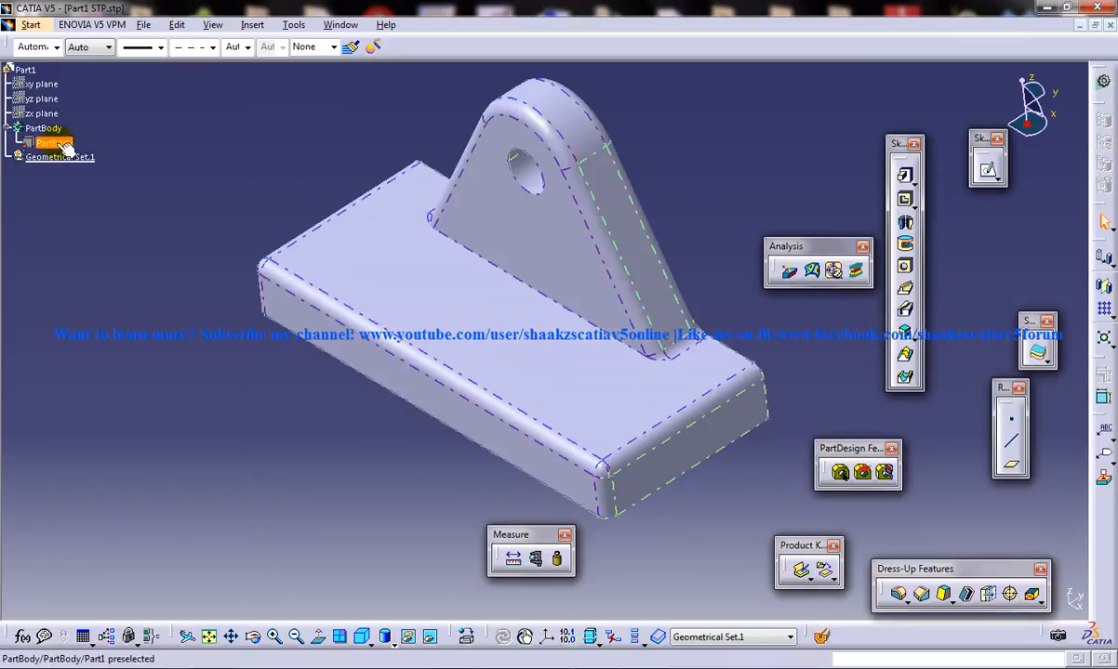
{"action": "left_click", "coordinate": [48, 141]}
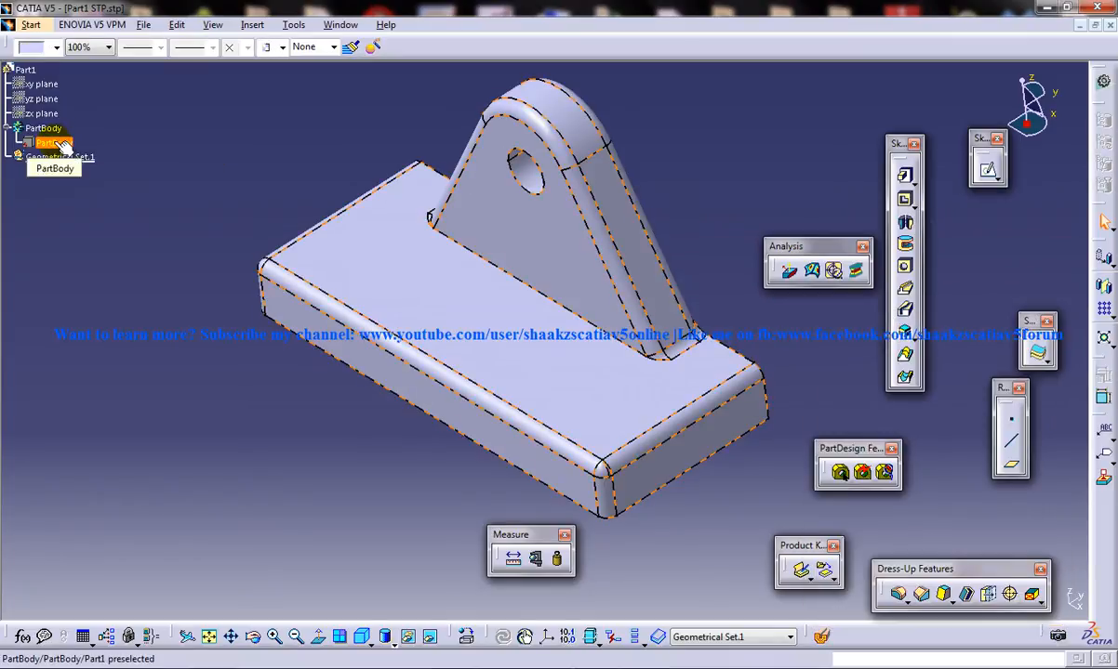
{"action": "right_click", "coordinate": [52, 142]}
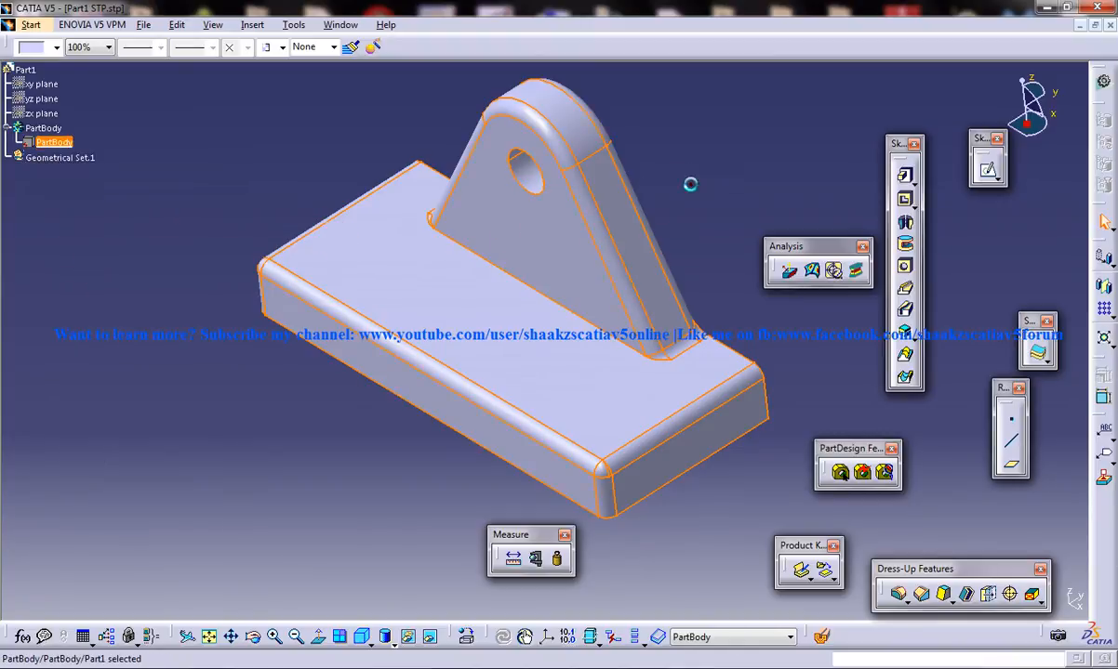
{"action": "left_click", "coordinate": [863, 472]}
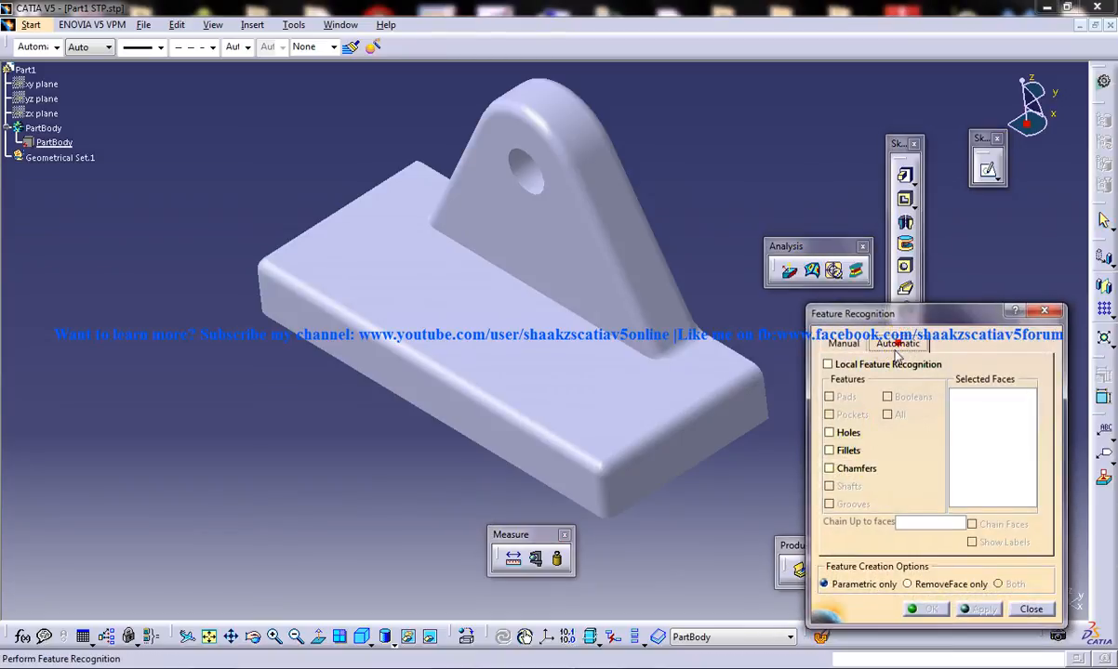
Recognise holes and fillets parametrically, yielding Hole.1 and the EdgeFillet features.
{"action": "left_click", "coordinate": [829, 431]}
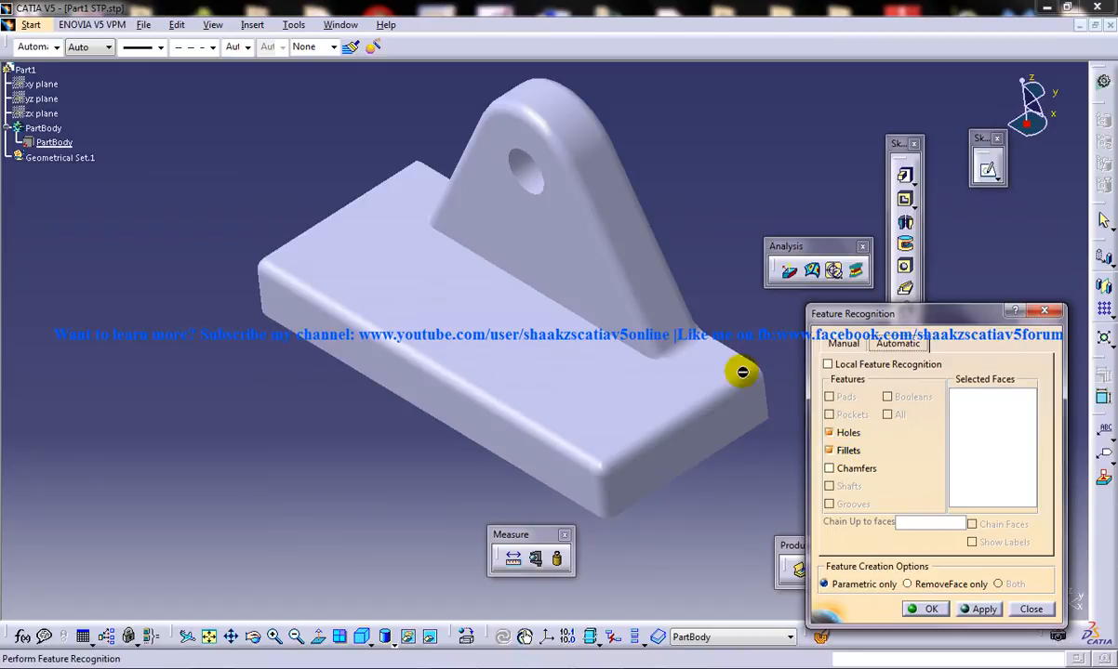
{"action": "mouse_move", "coordinate": [681, 315]}
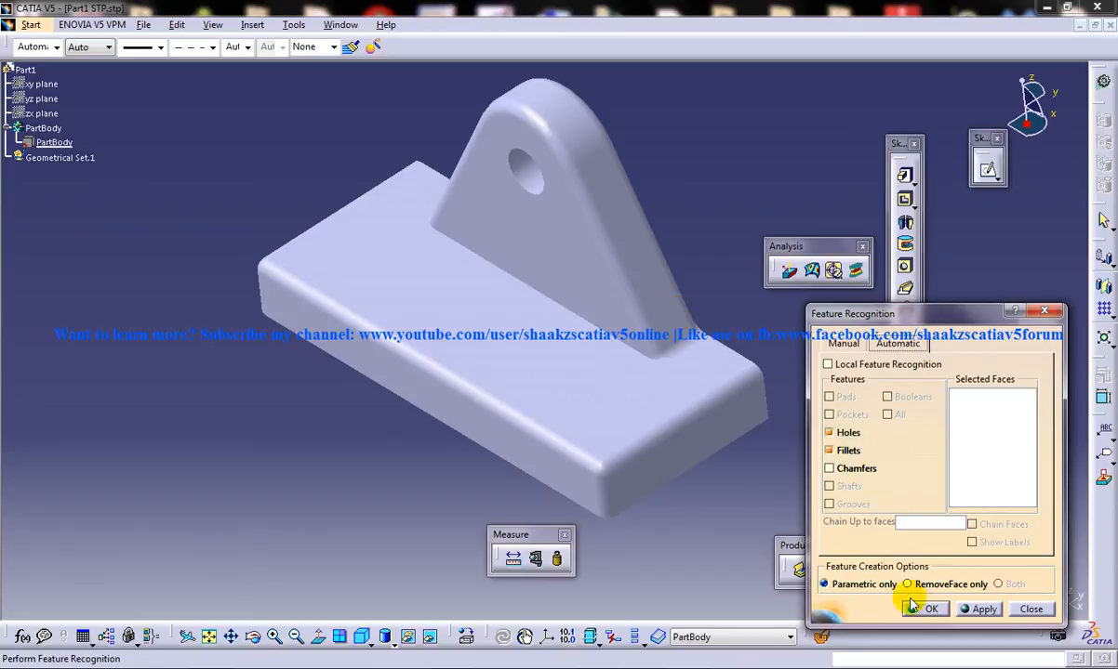
{"action": "left_click", "coordinate": [930, 610]}
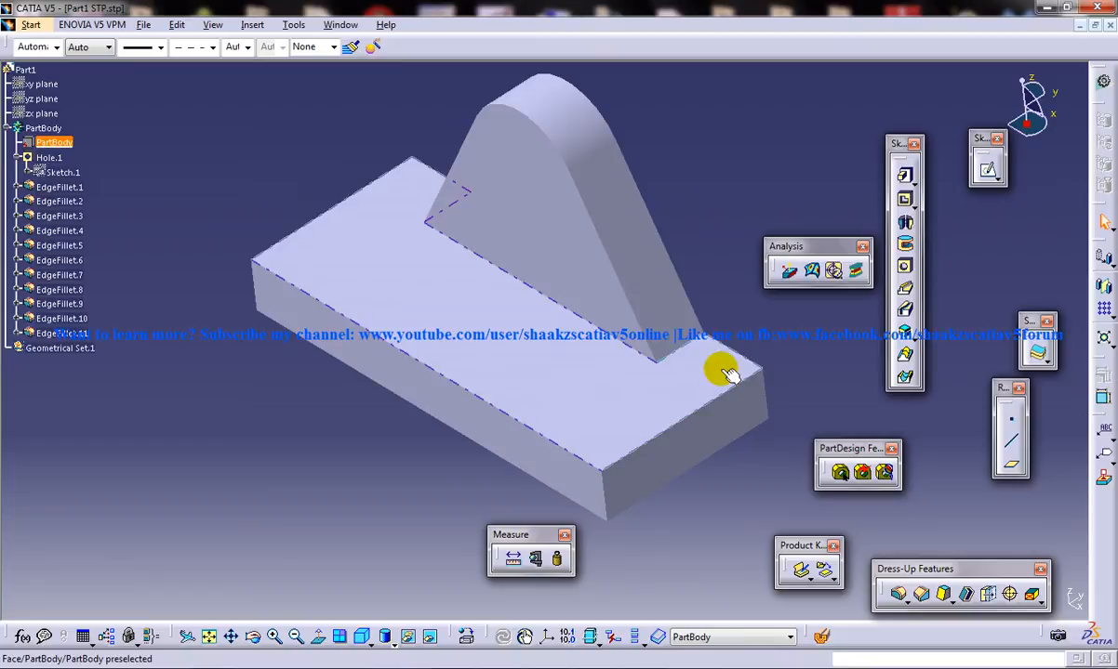
Review EdgeFillet.11's 4 mm, five-edge definition and close the dialog.
{"action": "left_click", "coordinate": [59, 290]}
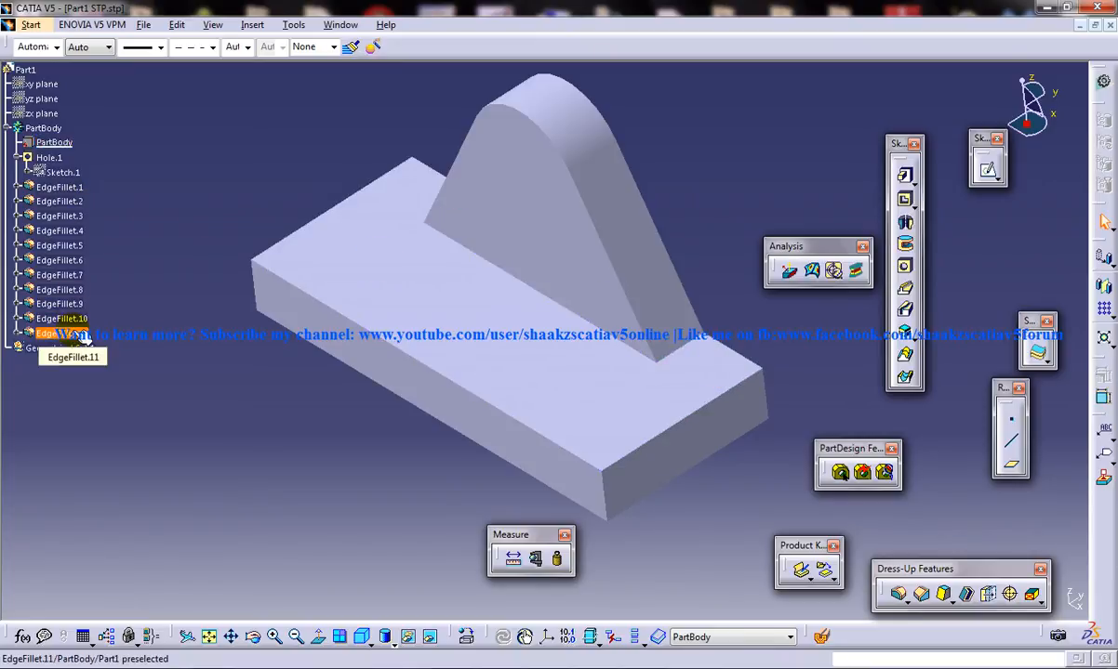
{"action": "double_click", "coordinate": [63, 335]}
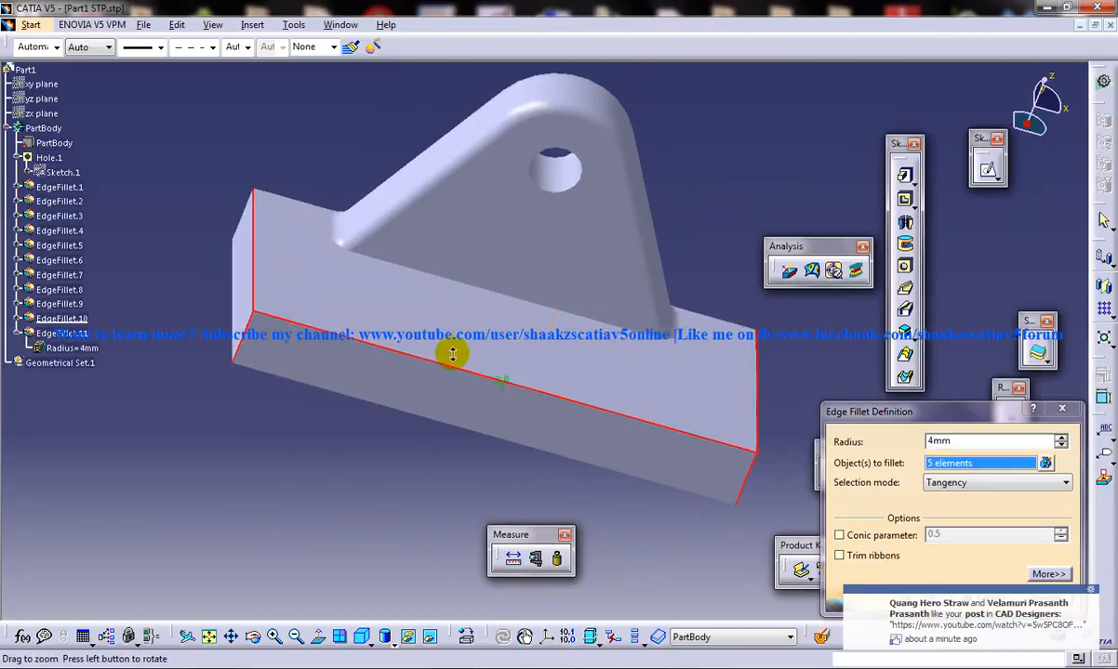
{"action": "left_click_drag", "start_coordinate": [452, 354], "coordinate": [461, 363]}
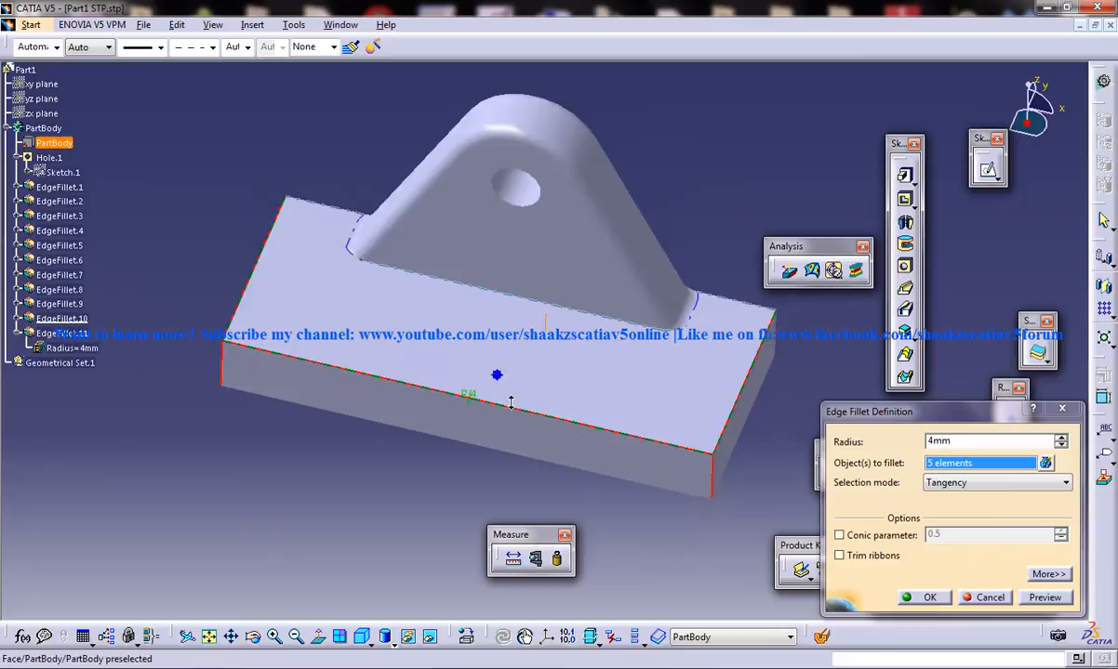
{"action": "left_click", "coordinate": [922, 597]}
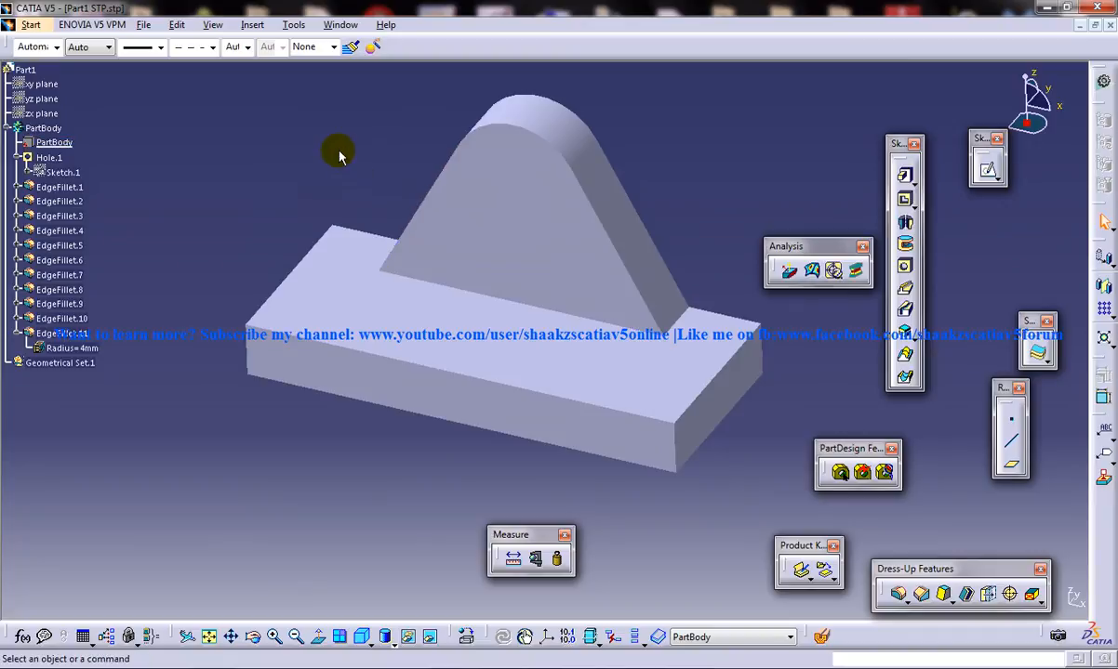
{"action": "mouse_move", "coordinate": [184, 195]}
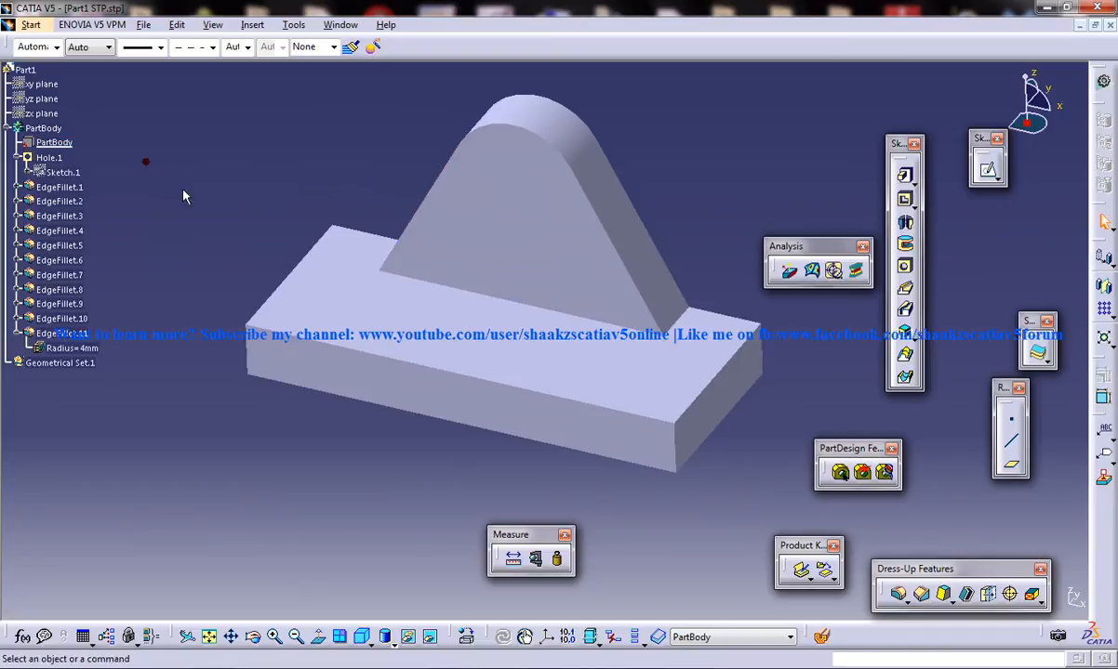
{"action": "left_click_drag", "start_coordinate": [183, 196], "coordinate": [372, 331]}
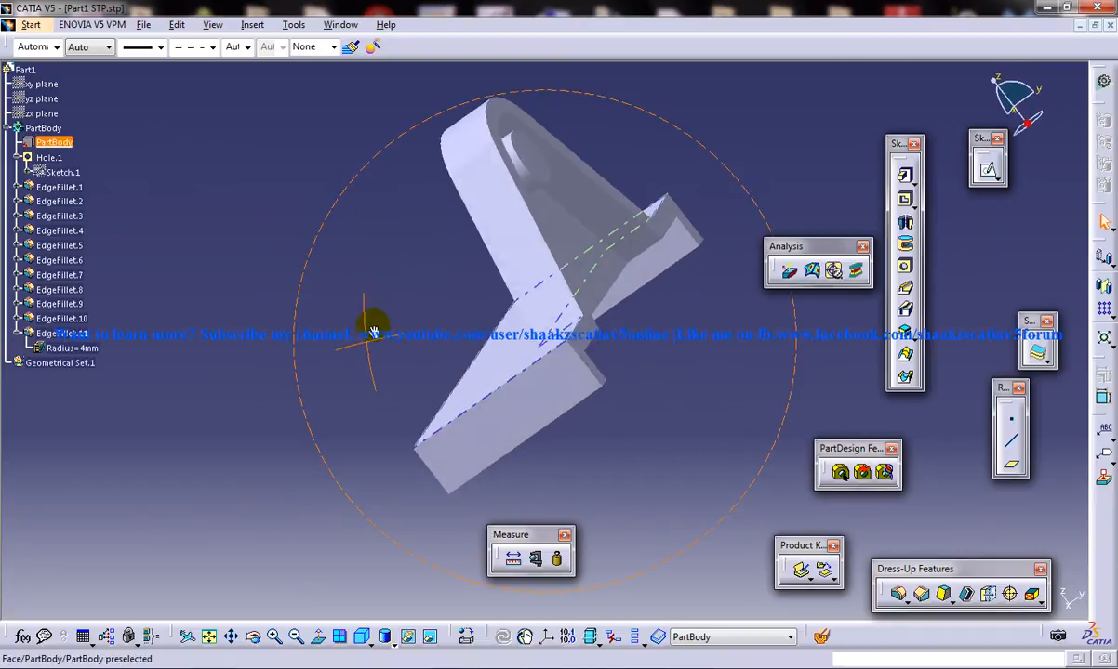
{"action": "left_click_drag", "start_coordinate": [372, 331], "coordinate": [475, 418]}
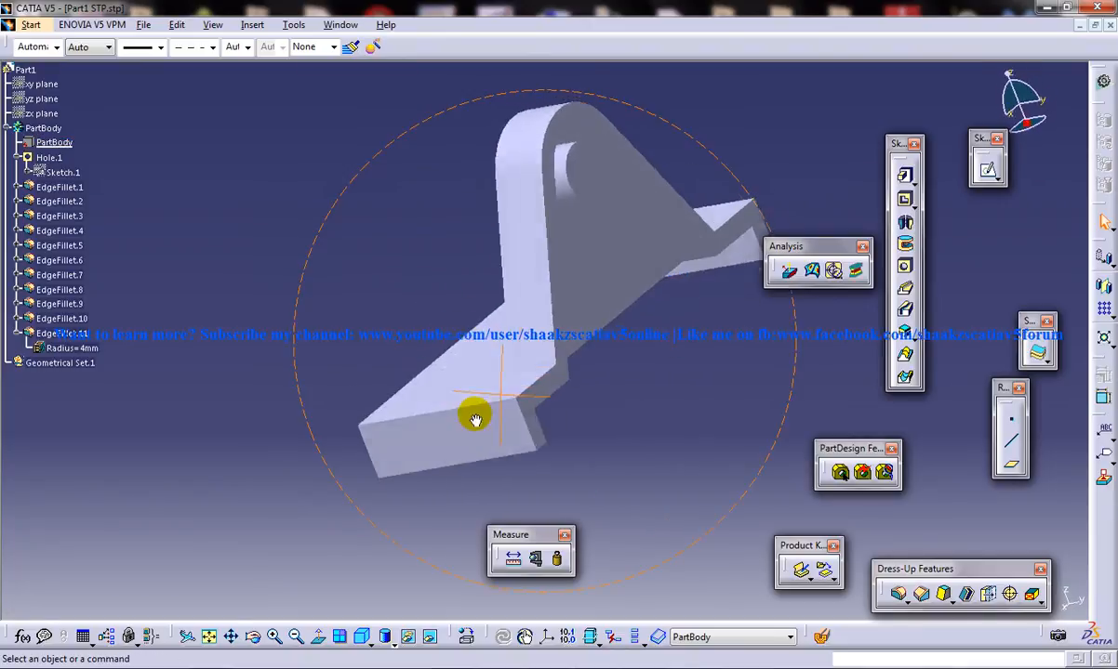
{"action": "left_click_drag", "start_coordinate": [474, 418], "coordinate": [596, 350]}
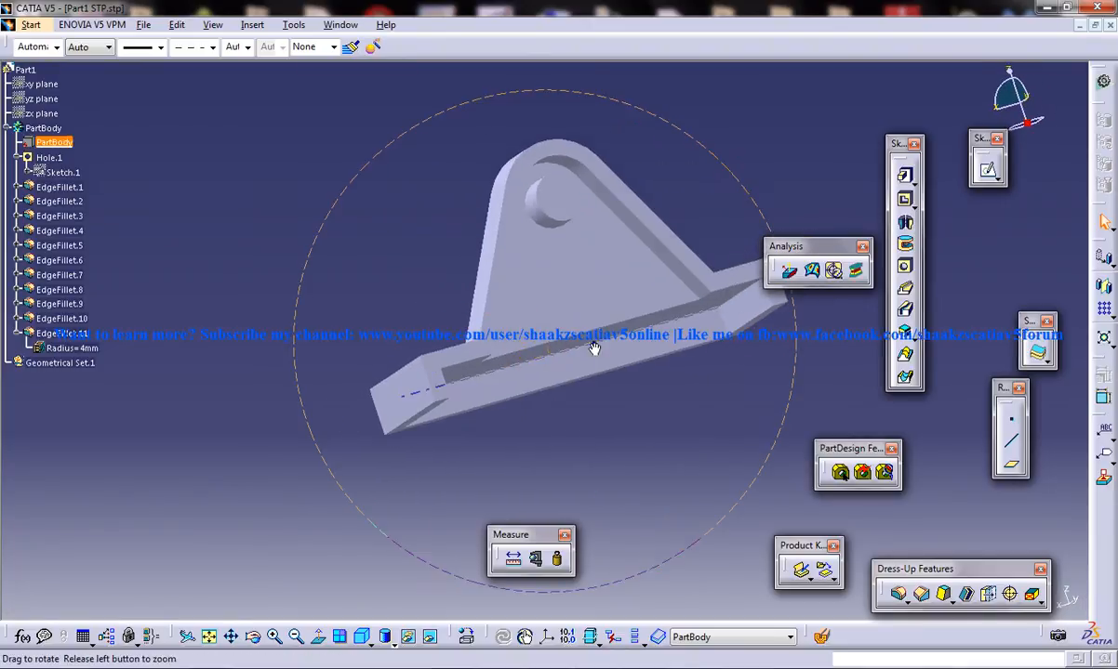
{"action": "left_click_drag", "start_coordinate": [595, 349], "coordinate": [506, 382]}
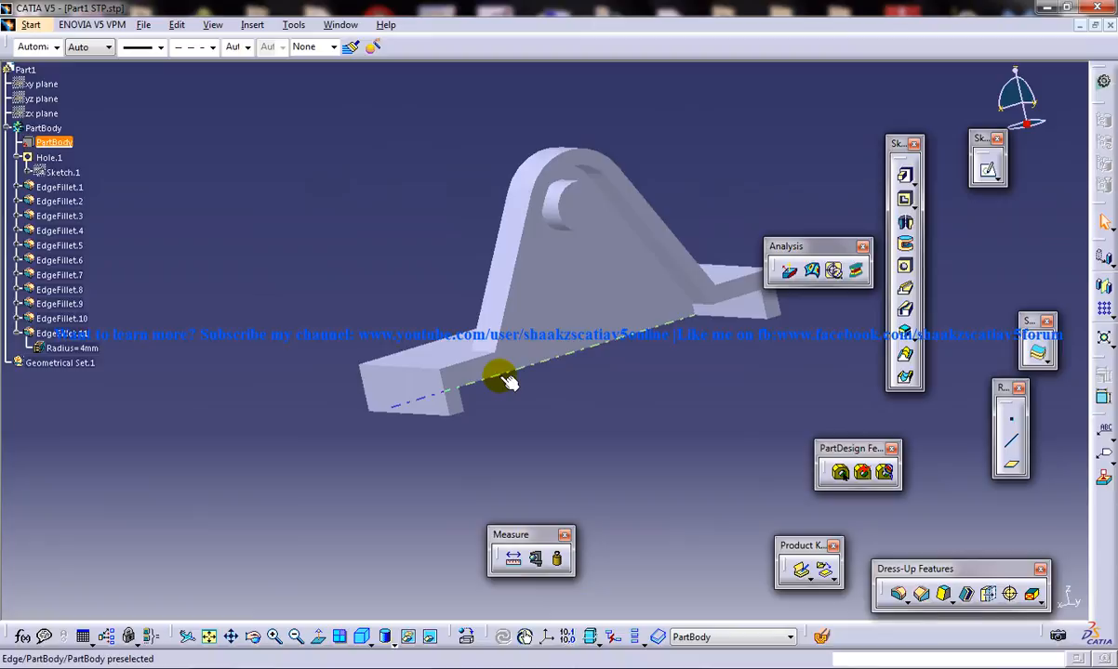
{"action": "left_click", "coordinate": [863, 472]}
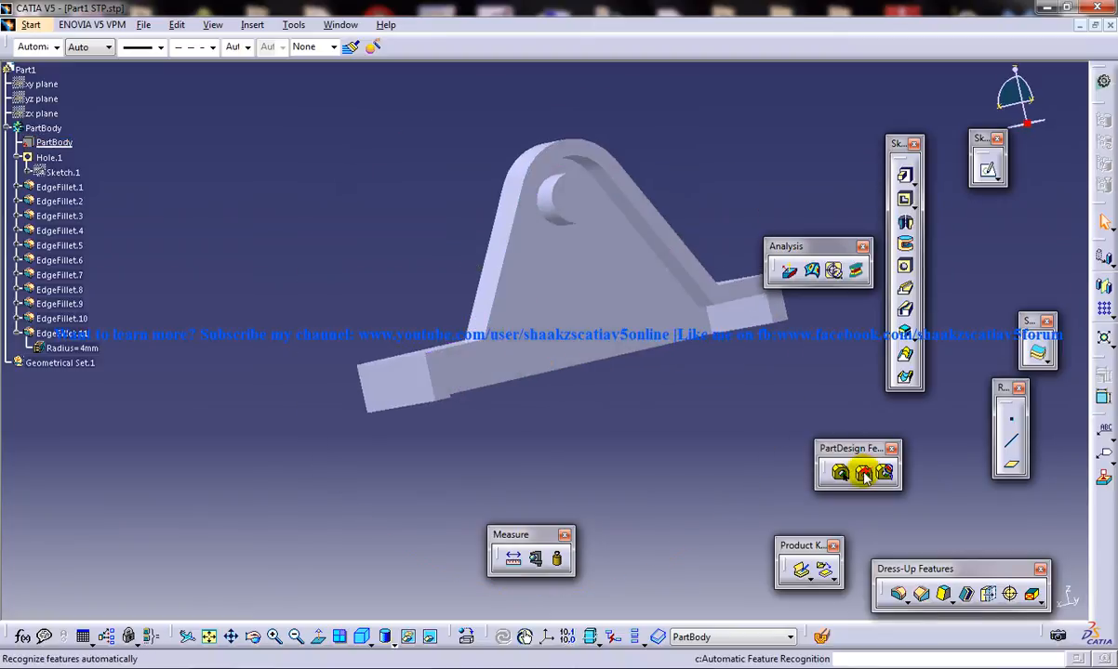
{"action": "mouse_move", "coordinate": [863, 474]}
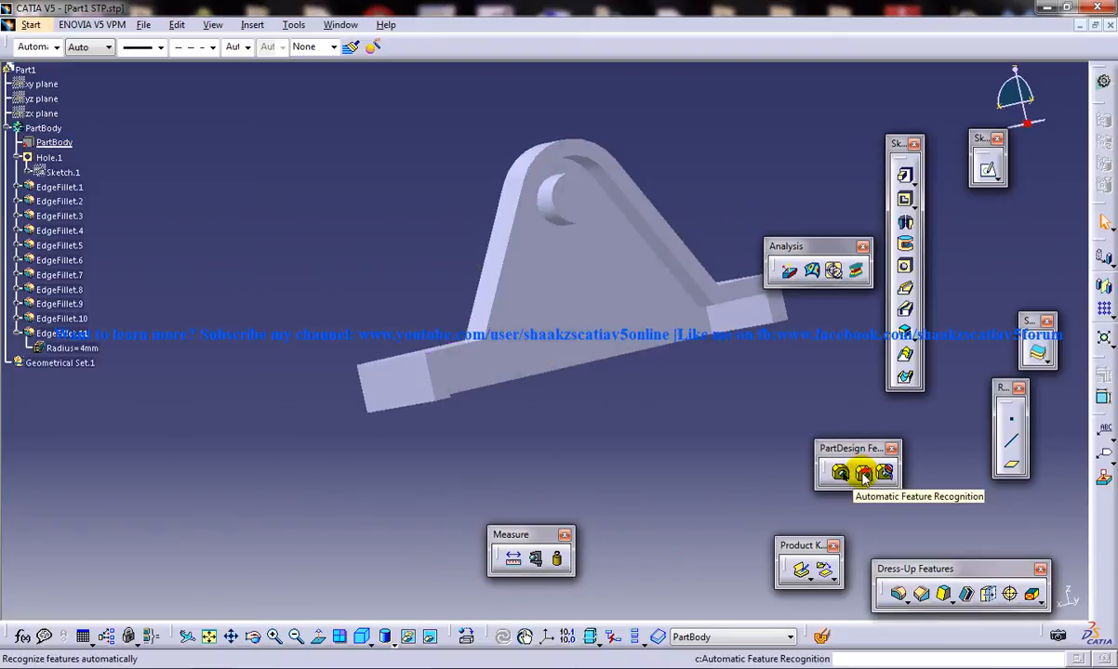
Recognise Pocket.1 with Sketch.3 via the Manual tab and orbit to check the underside slot.
{"action": "left_click", "coordinate": [863, 474]}
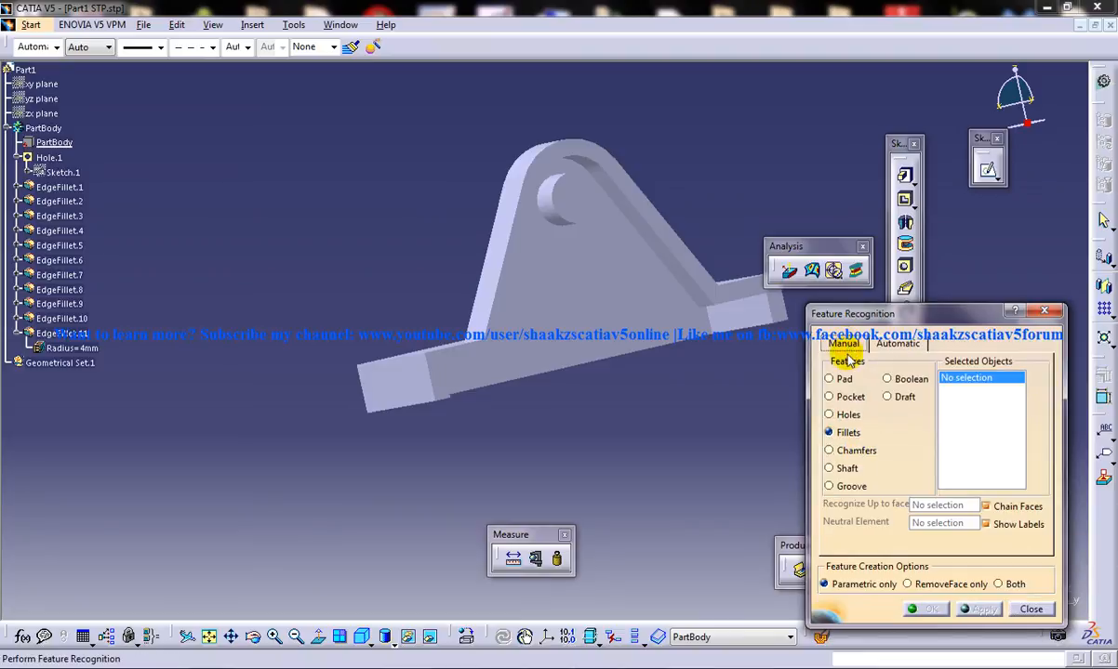
{"action": "left_click", "coordinate": [829, 396]}
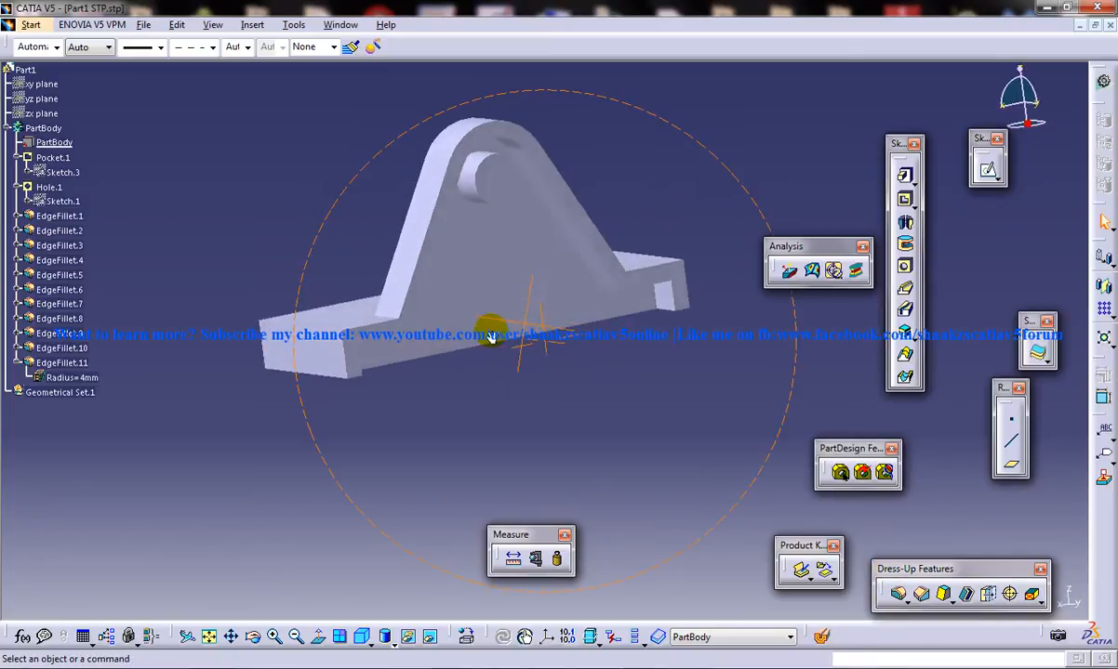
{"action": "left_click_drag", "start_coordinate": [492, 331], "coordinate": [572, 319]}
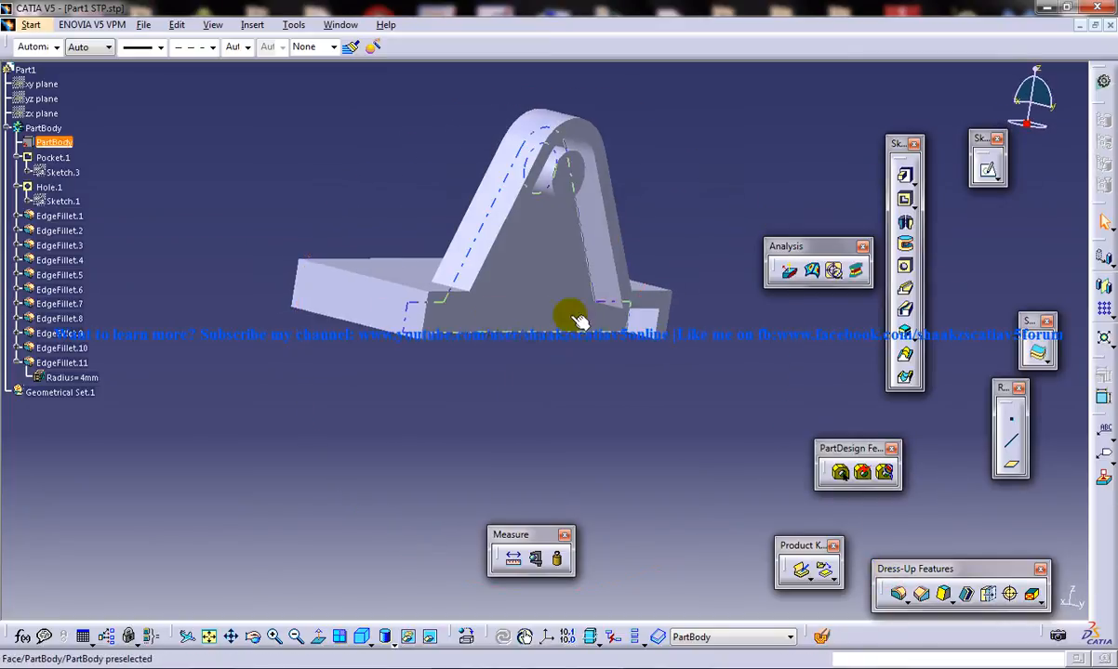
{"action": "left_click_drag", "start_coordinate": [576, 320], "coordinate": [603, 379]}
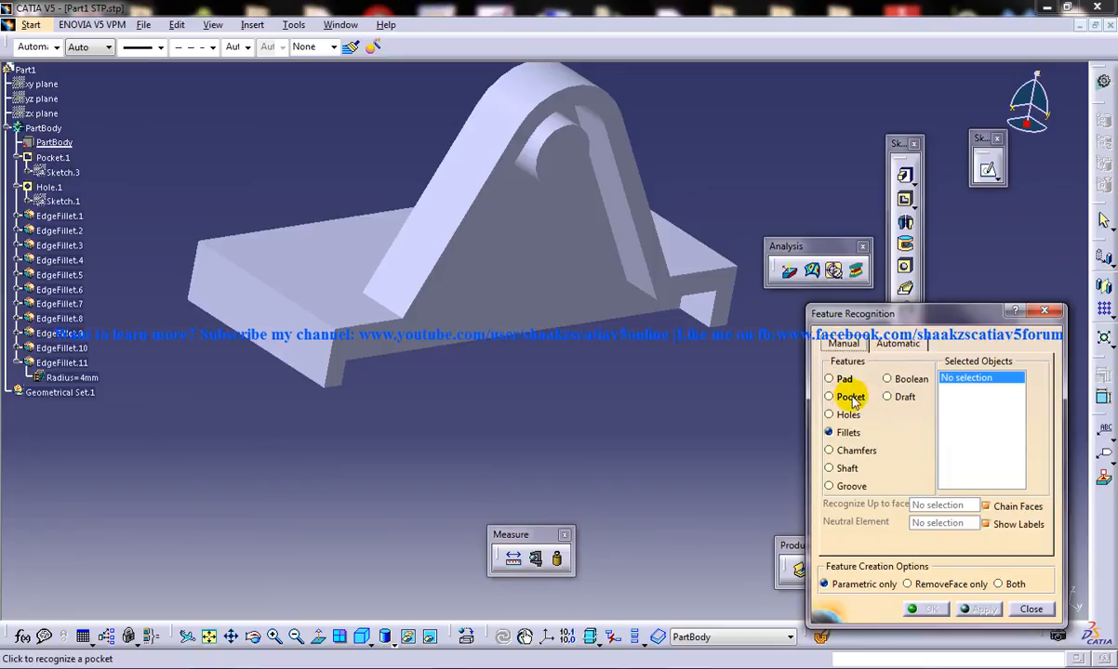
Recognise the selected face as Pad.1 with Sketch.4.
{"action": "left_click", "coordinate": [830, 379]}
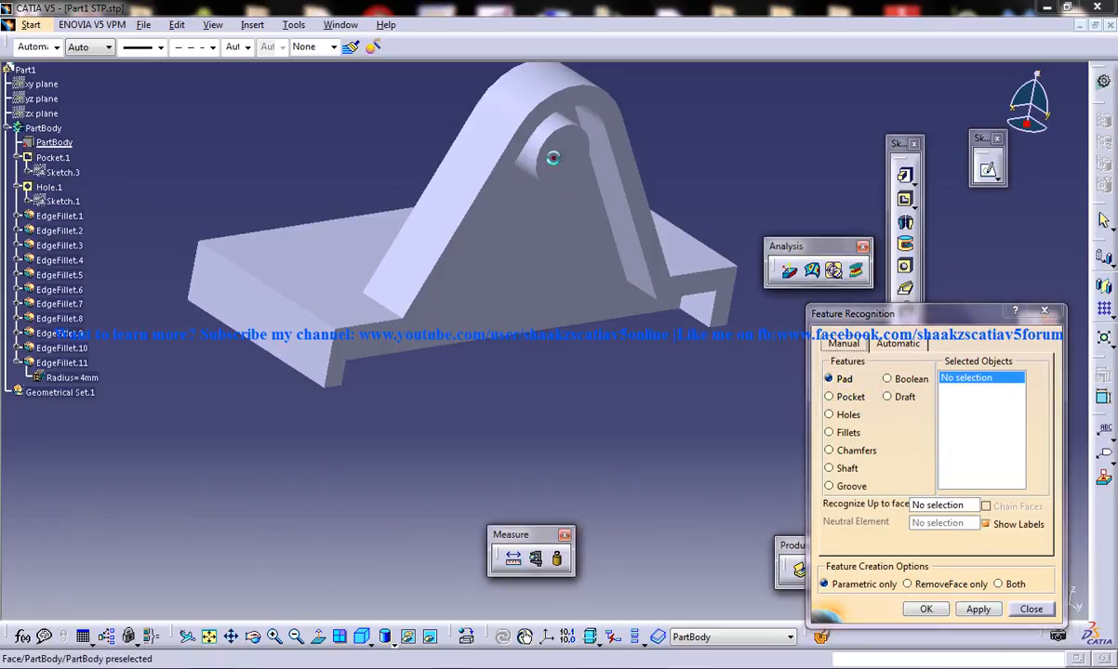
{"action": "left_click", "coordinate": [558, 157]}
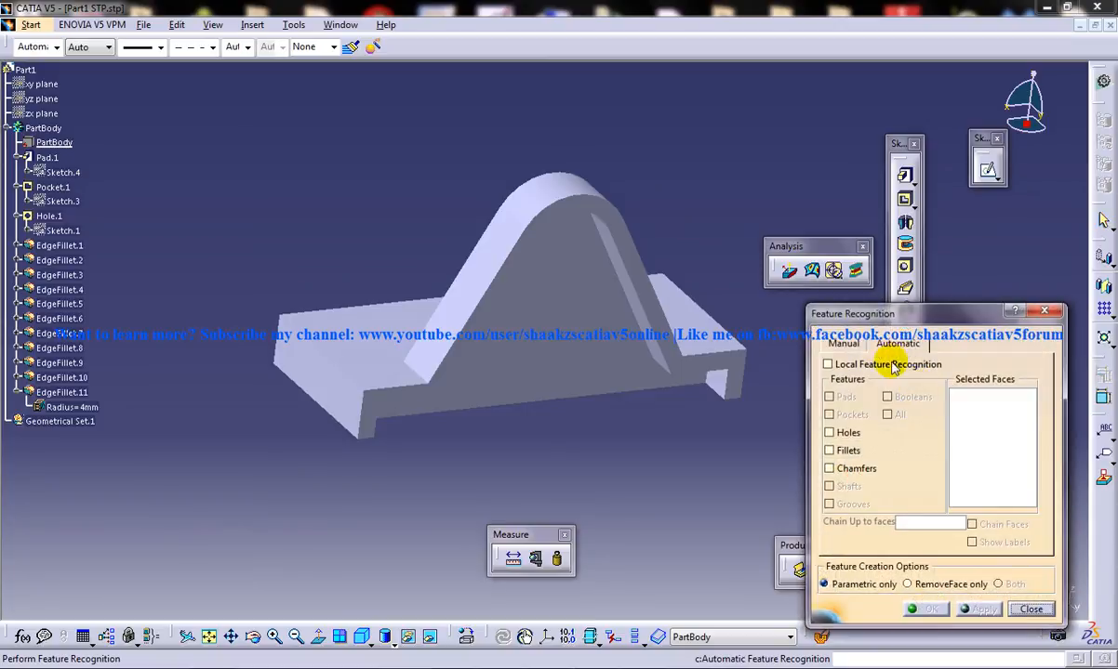
Recognise the rib face as Pocket.2 with Sketch.5 and orbit to check the result.
{"action": "left_click", "coordinate": [843, 342]}
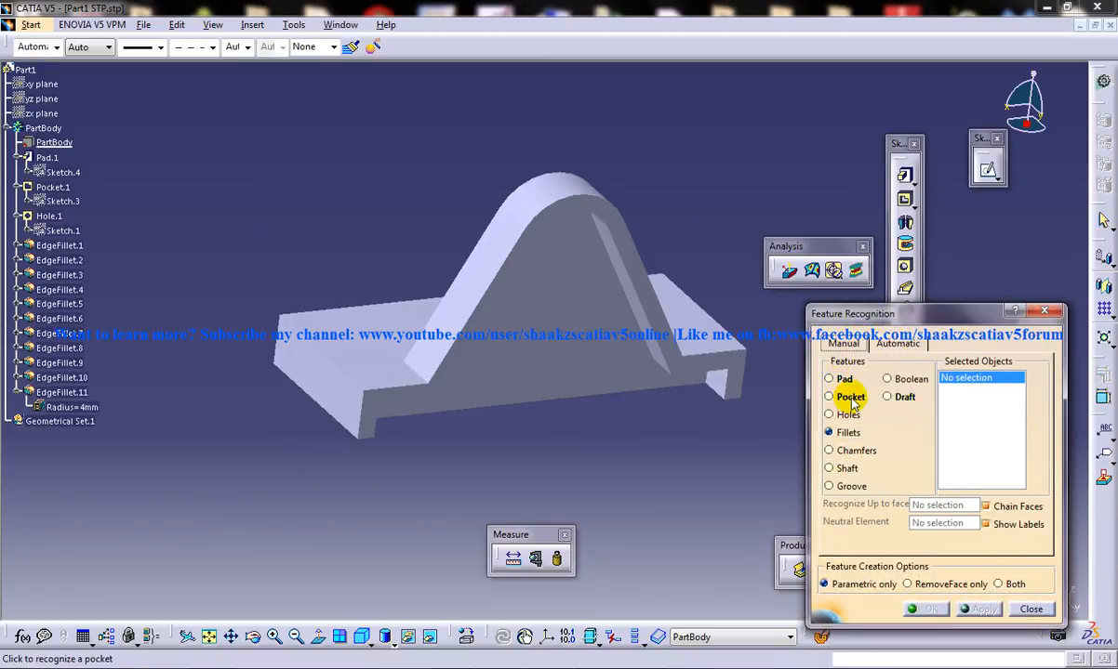
{"action": "left_click", "coordinate": [558, 288]}
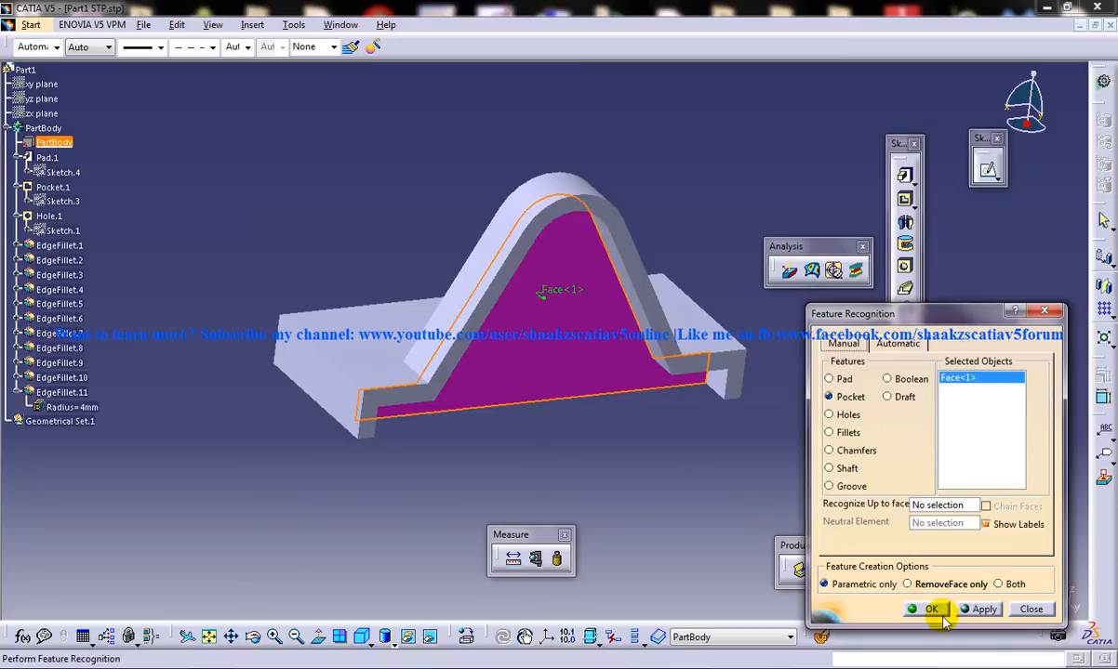
{"action": "left_click", "coordinate": [930, 610]}
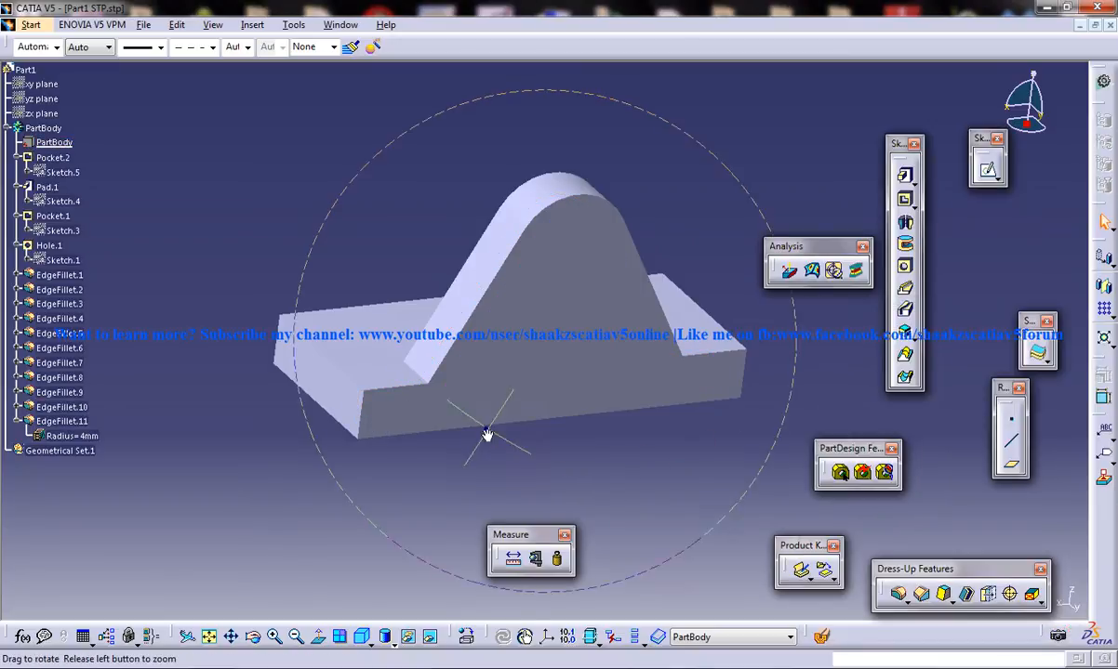
{"action": "left_click_drag", "start_coordinate": [487, 435], "coordinate": [679, 342]}
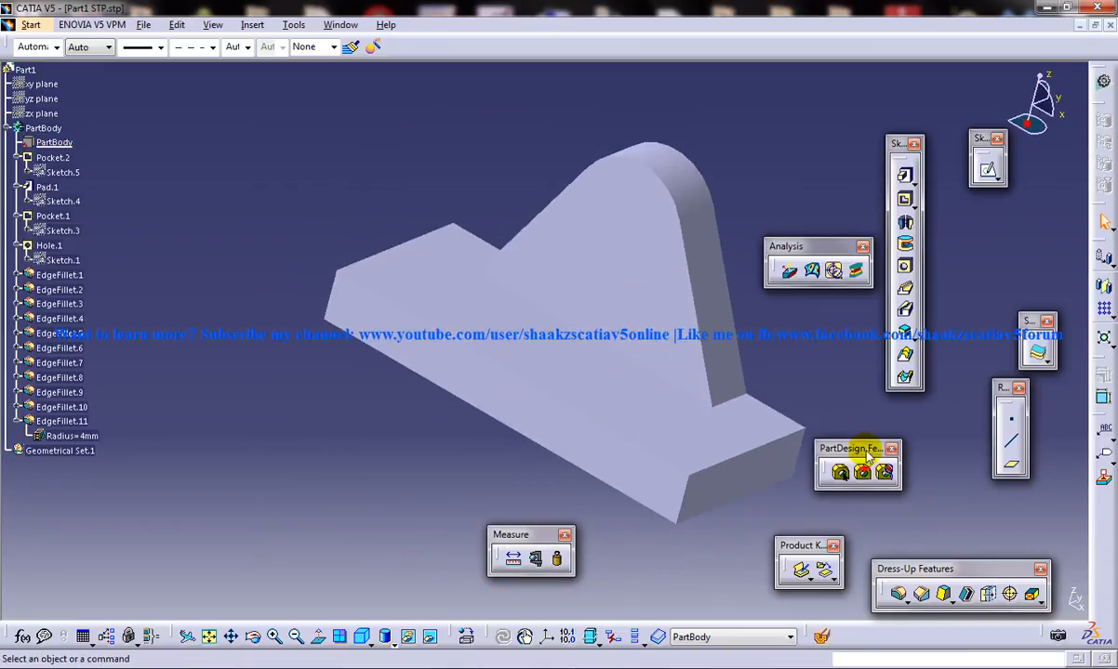
Recognise Pad.2 with Sketch.6 manually, leaving a plain rectangular block.
{"action": "left_click", "coordinate": [864, 473]}
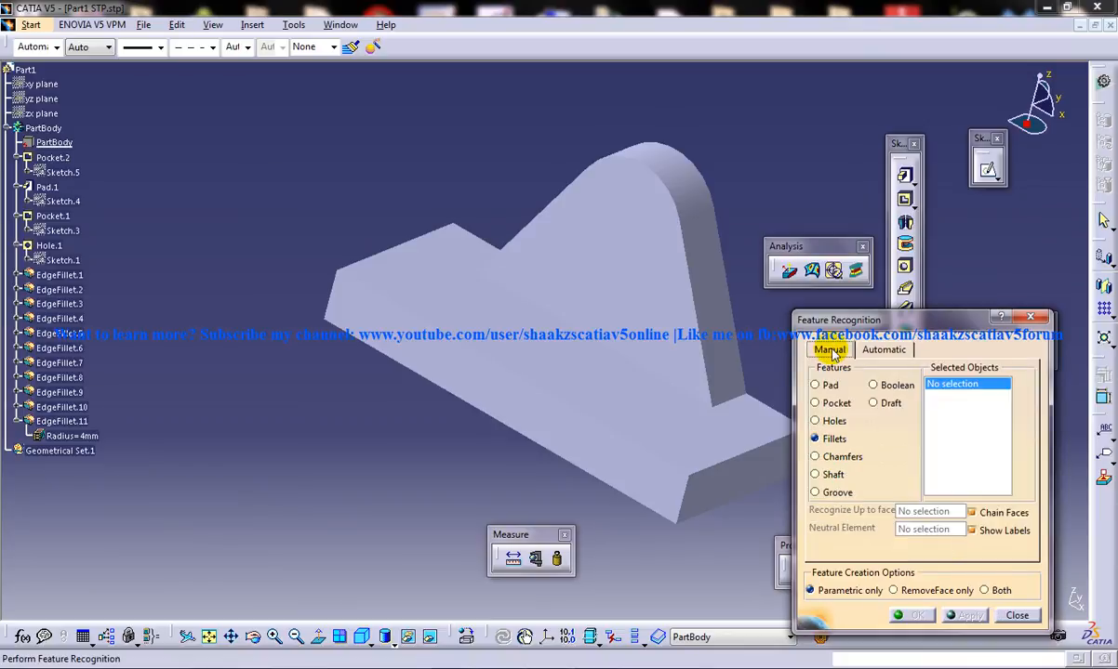
{"action": "left_click", "coordinate": [815, 385]}
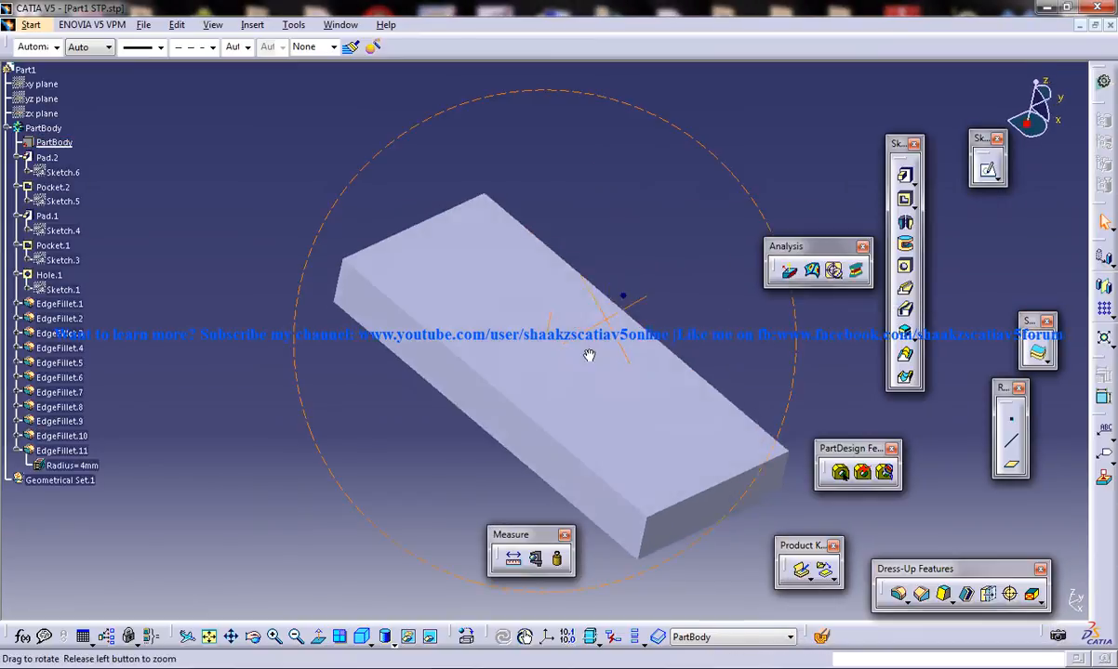
{"action": "mouse_move", "coordinate": [682, 389]}
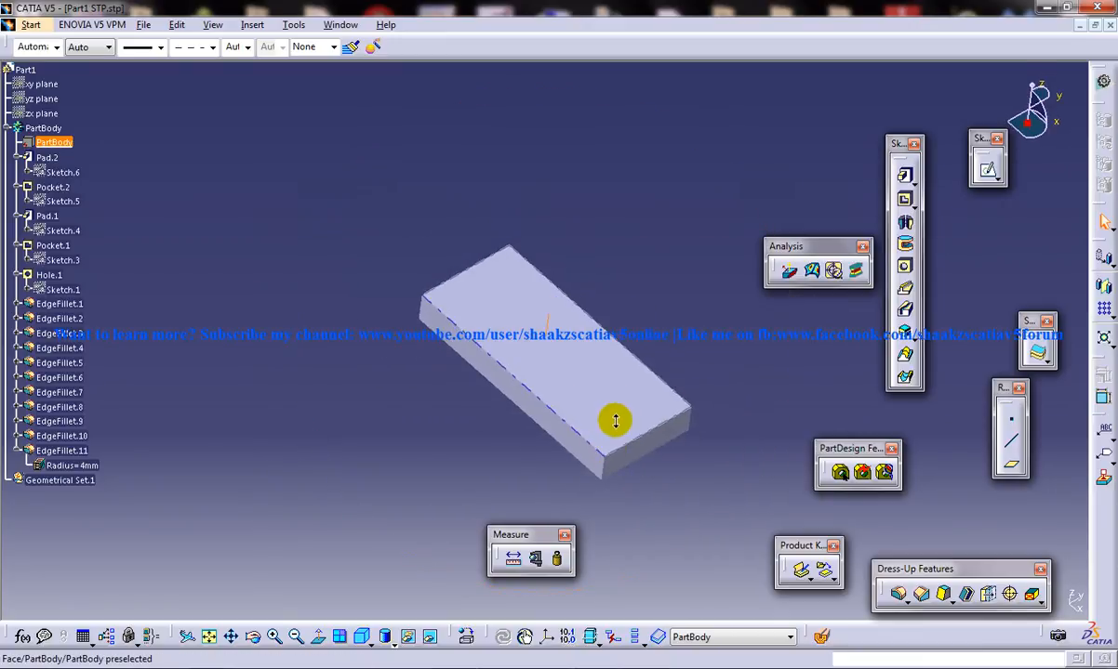
{"action": "left_click_drag", "start_coordinate": [613, 420], "coordinate": [710, 385]}
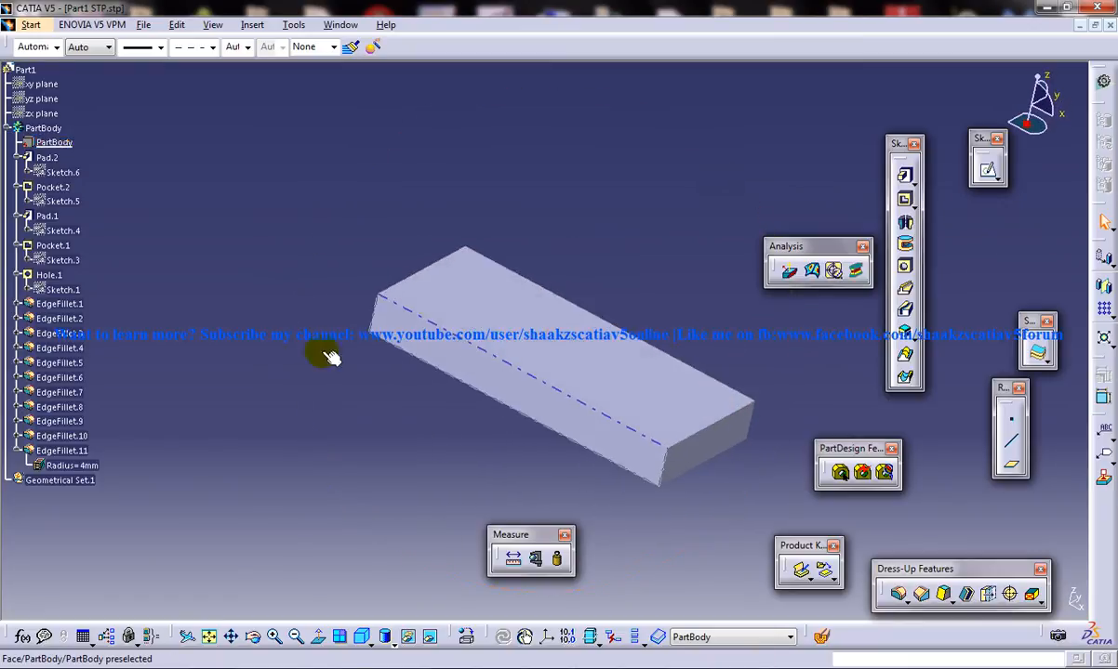
{"action": "left_click", "coordinate": [60, 436]}
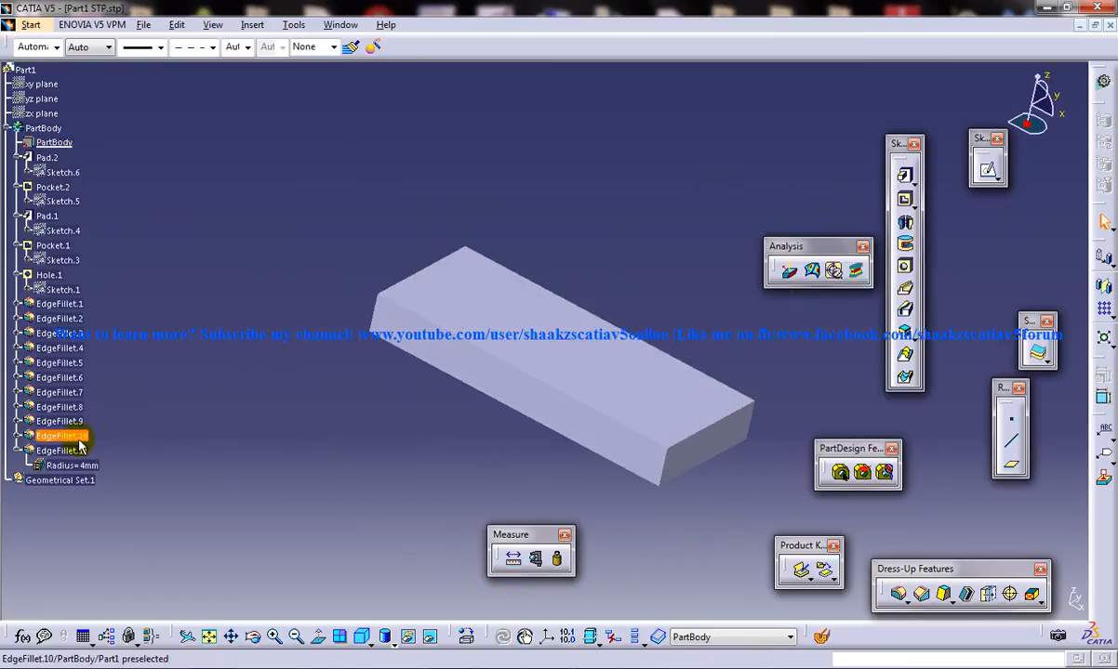
{"action": "double_click", "coordinate": [59, 435]}
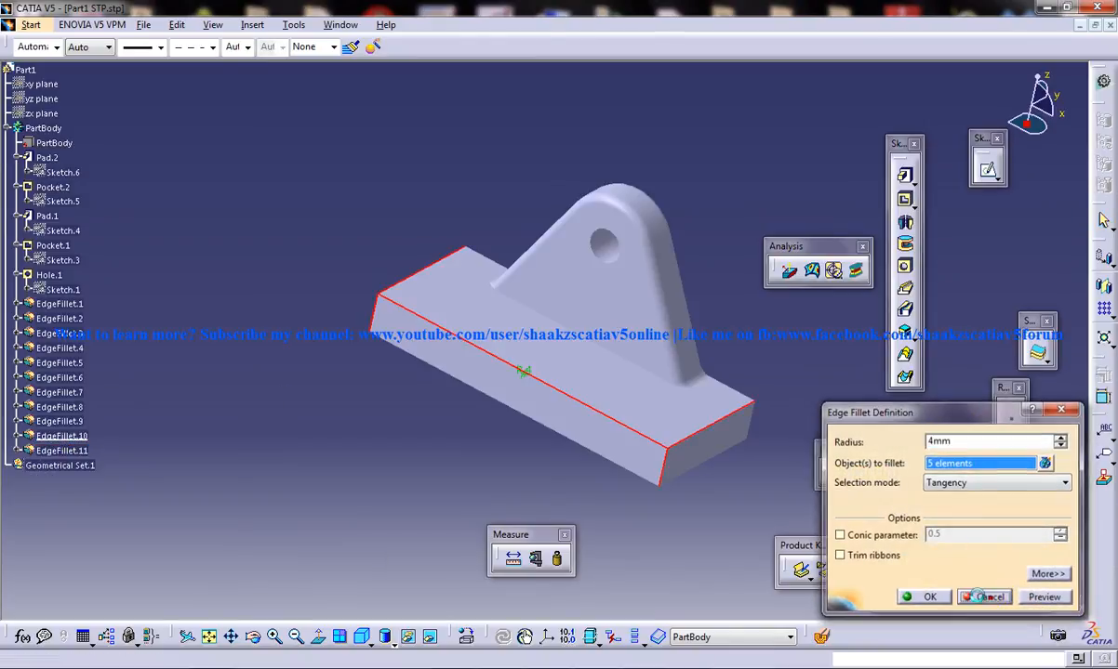
{"action": "left_click", "coordinate": [984, 597]}
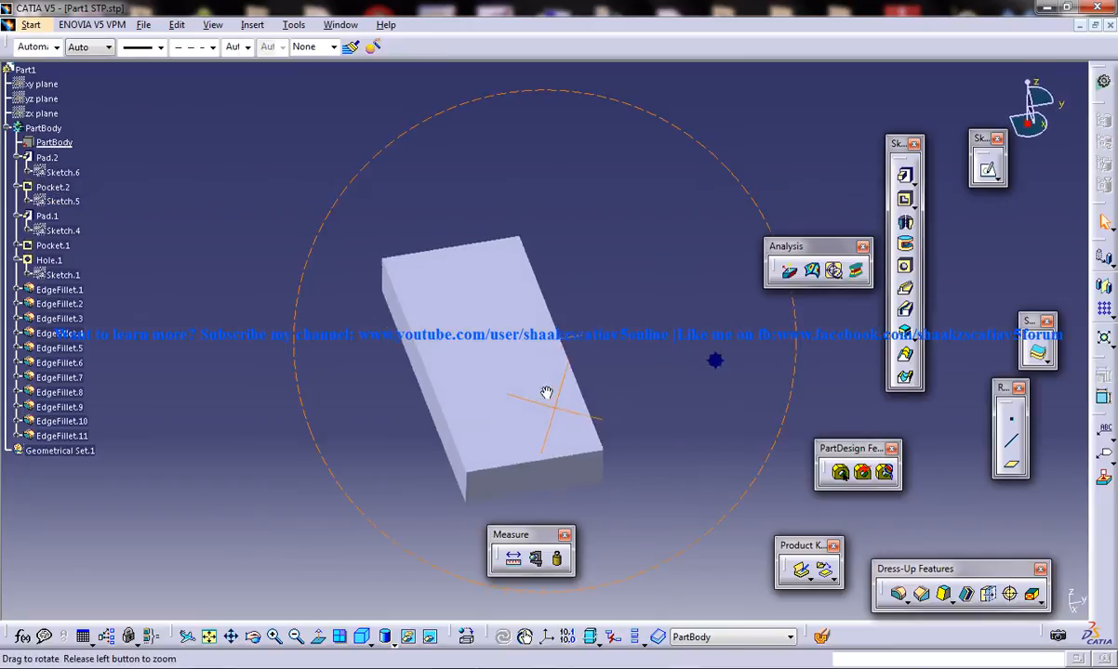
{"action": "left_click_drag", "start_coordinate": [547, 391], "coordinate": [714, 370]}
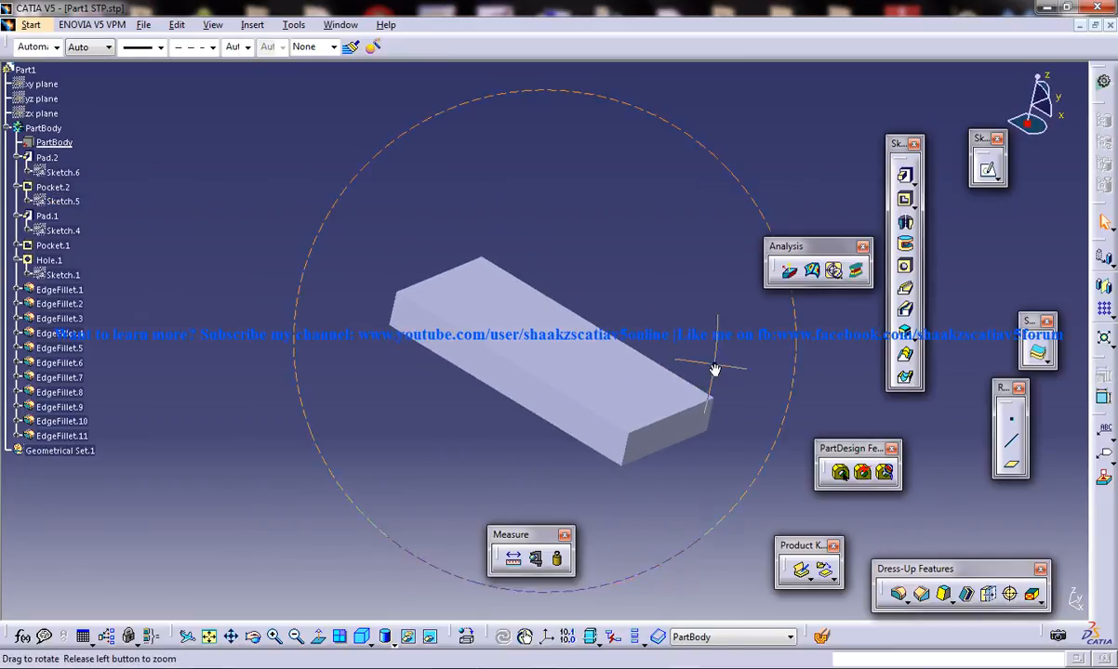